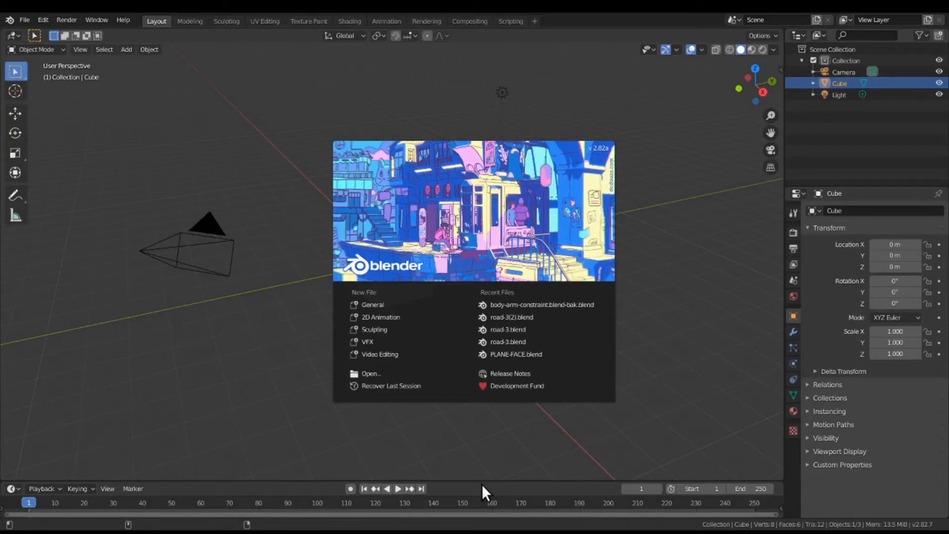
mouse_move(490, 86)
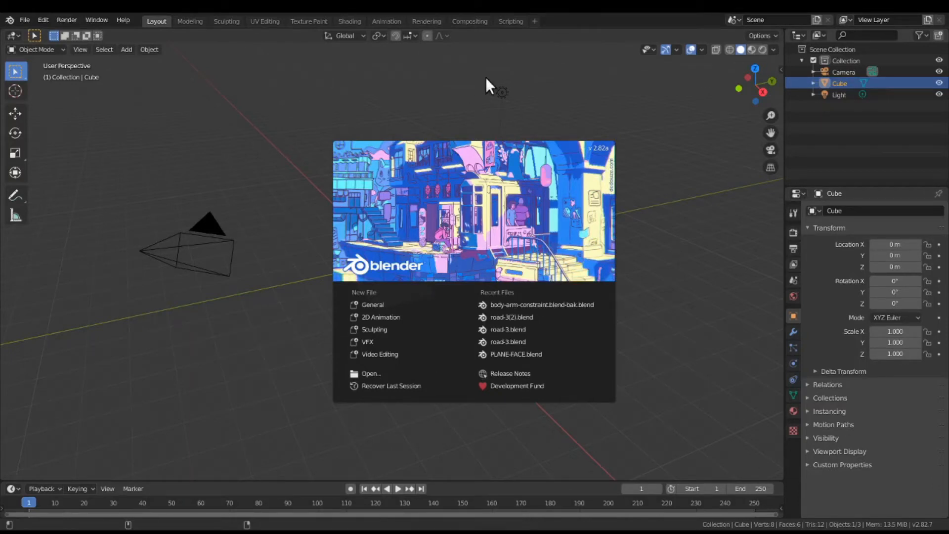
mouse_move(878, 72)
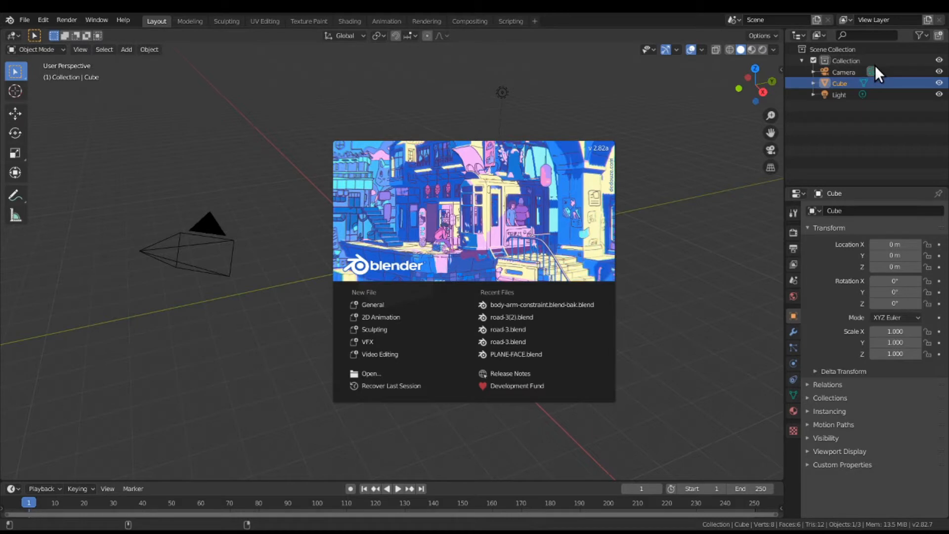
mouse_move(818, 360)
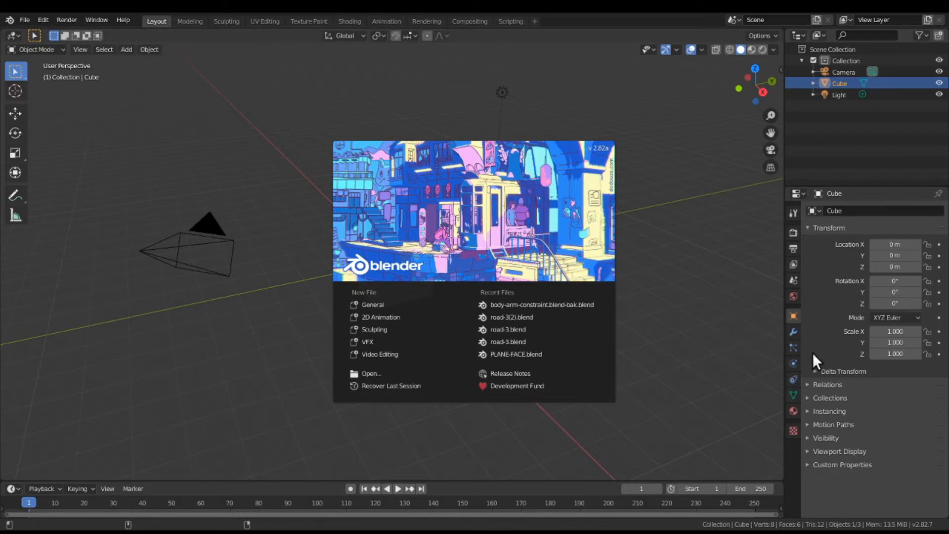
mouse_move(811, 363)
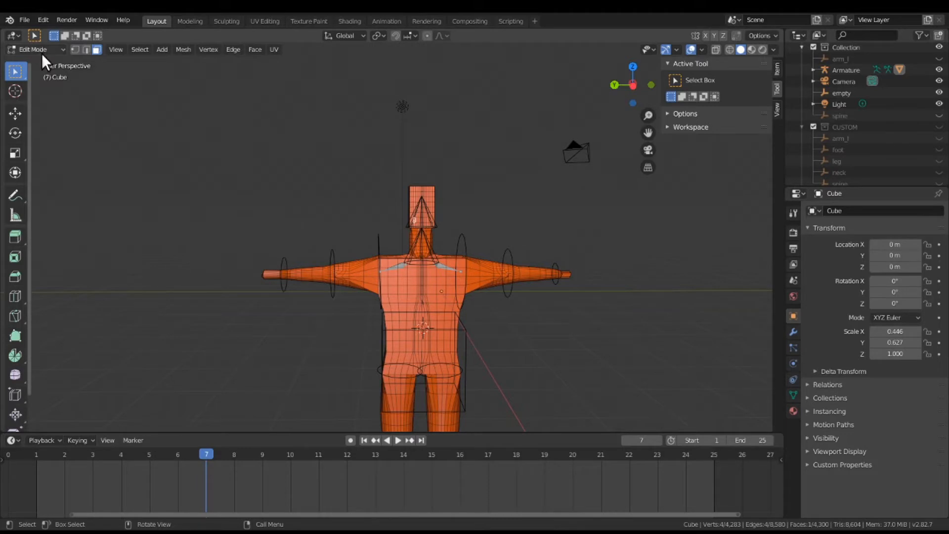
mouse_move(468, 245)
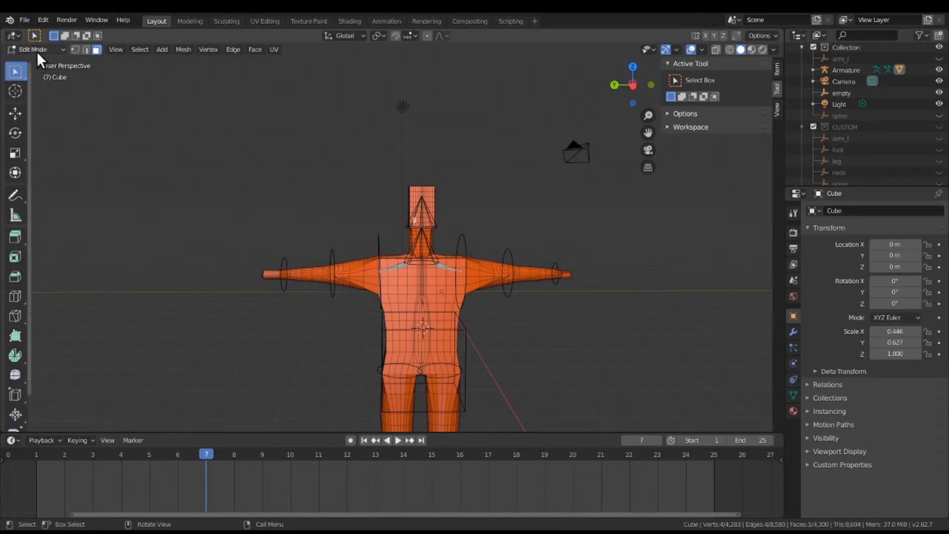
- Return to Object Mode and make the Armature the active object
left_click(34, 49)
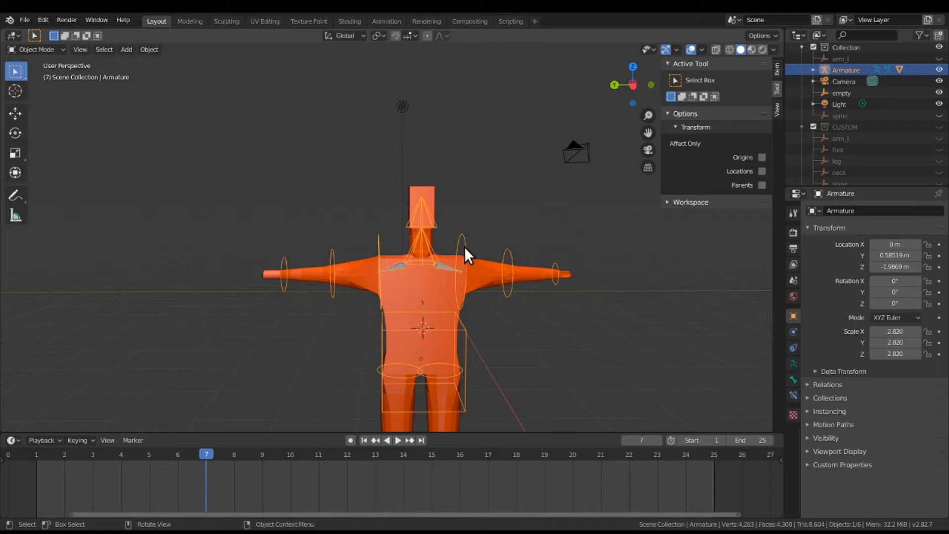
mouse_move(450, 276)
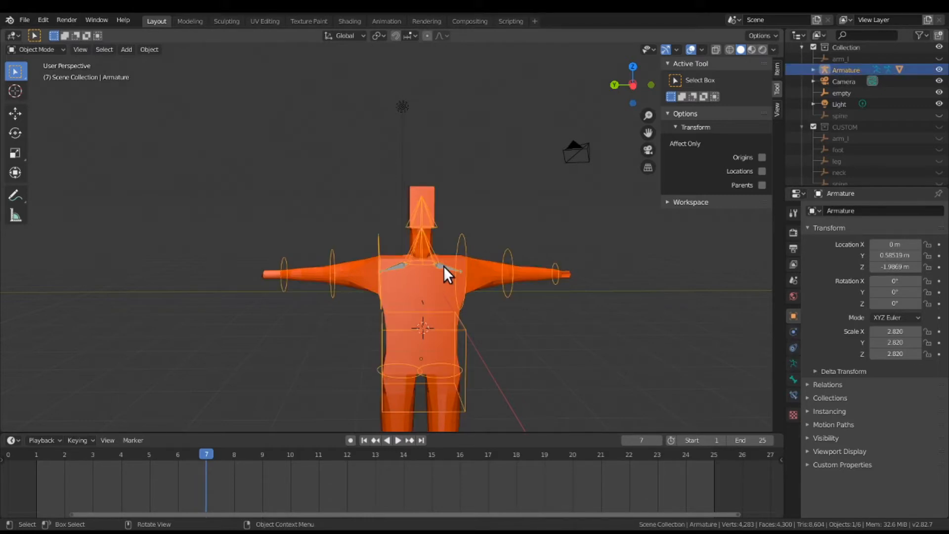
mouse_move(363, 117)
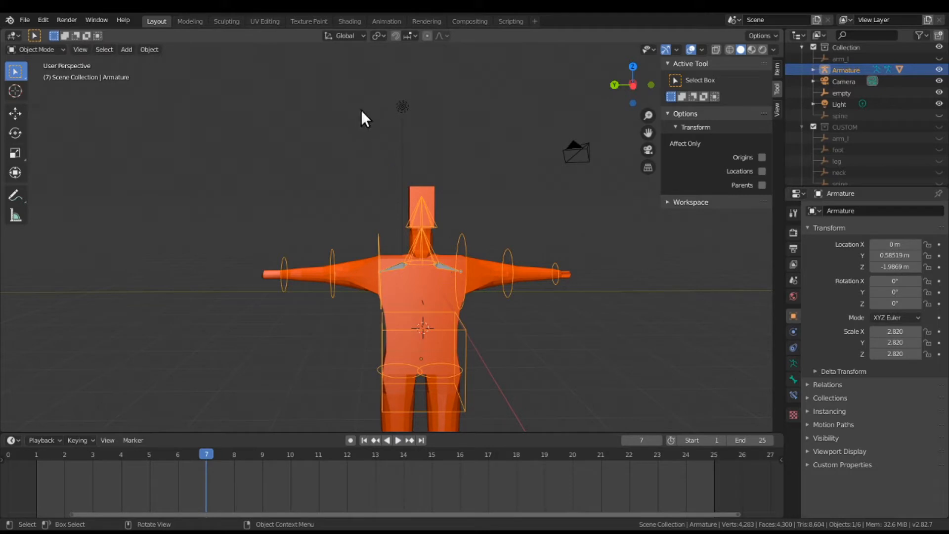
left_click(399, 276)
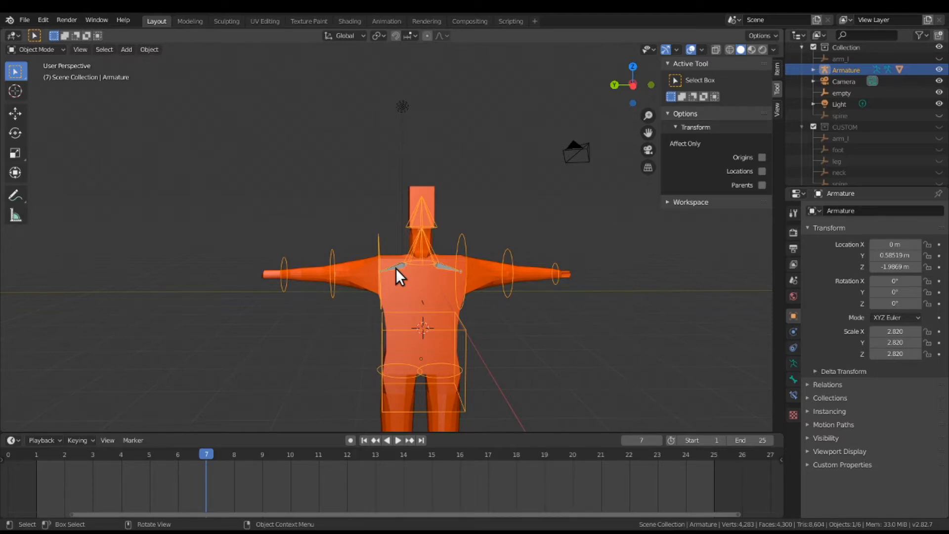
mouse_move(248, 264)
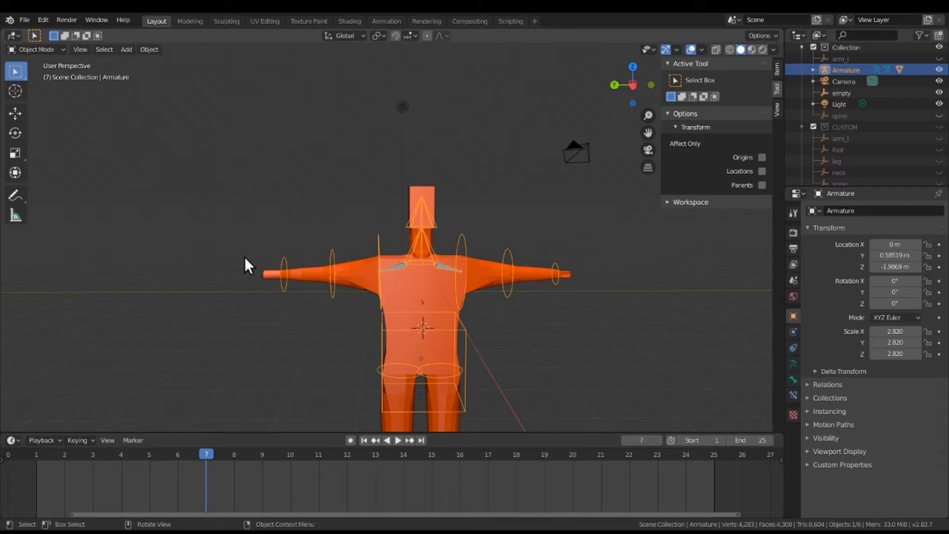
- Switch the armature into Pose Mode from the viewport mode dropdown
left_click(35, 50)
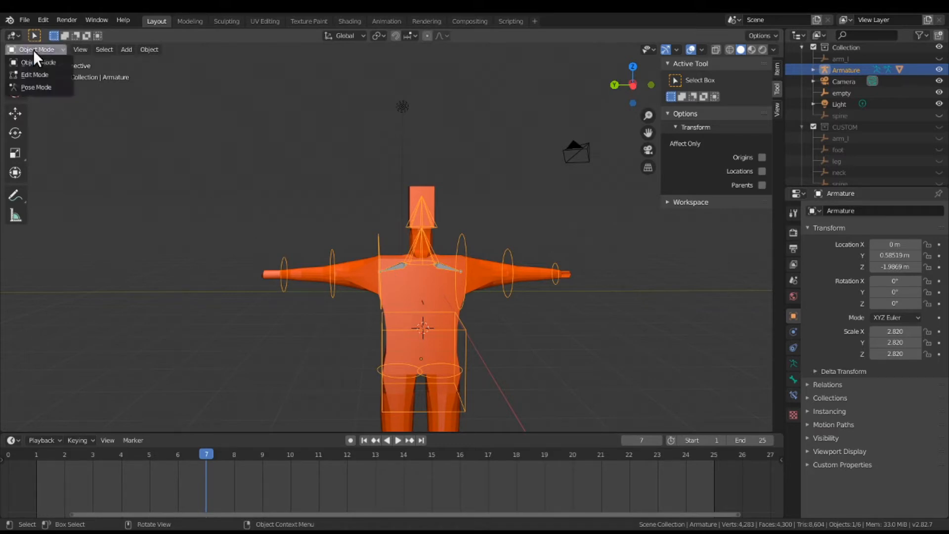
left_click(36, 87)
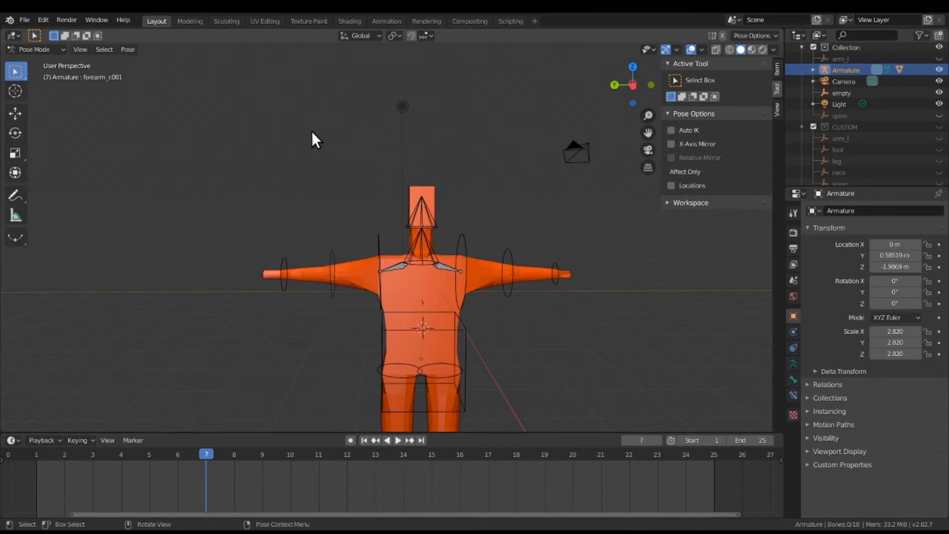
mouse_move(305, 131)
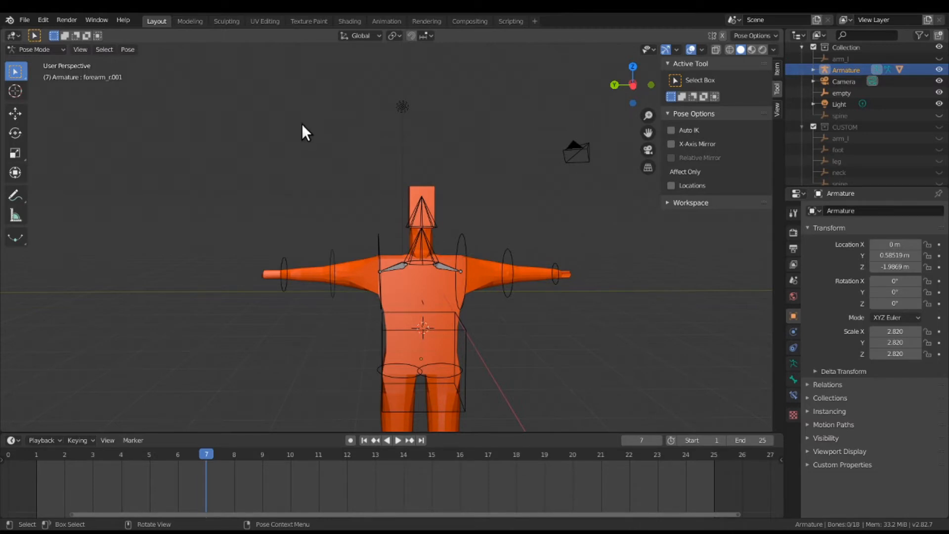
mouse_move(468, 269)
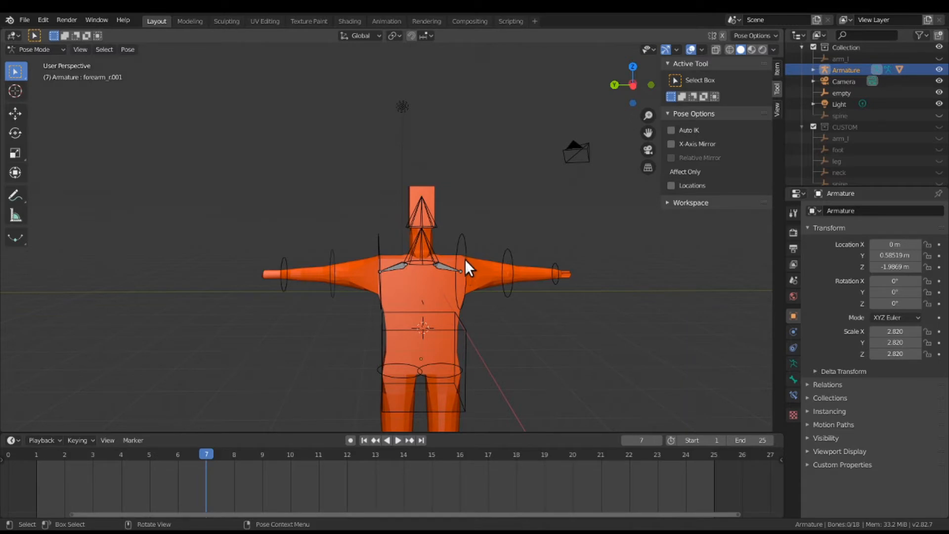
- Select bicip_r, show its Limit Rotation constraint and test-rotate the upper arm
left_click(462, 270)
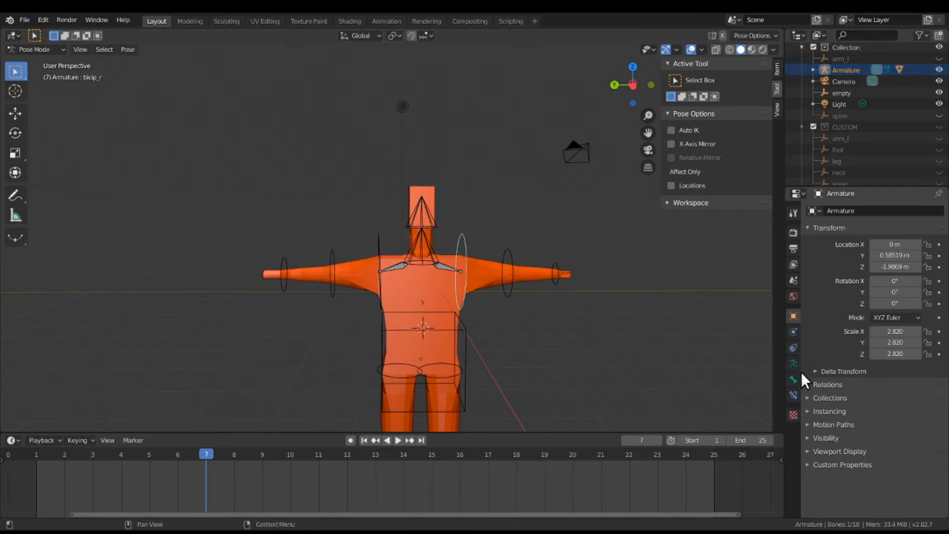
left_click(791, 380)
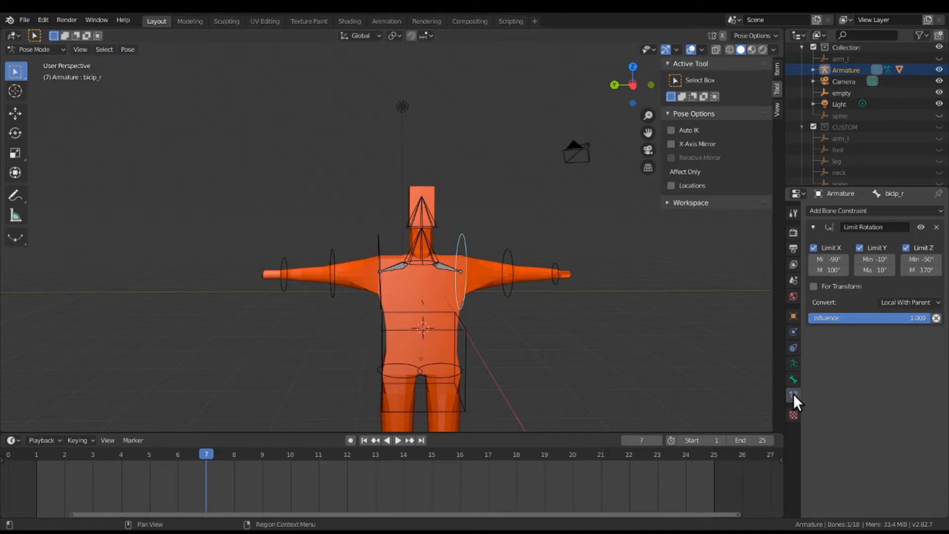
key("r")
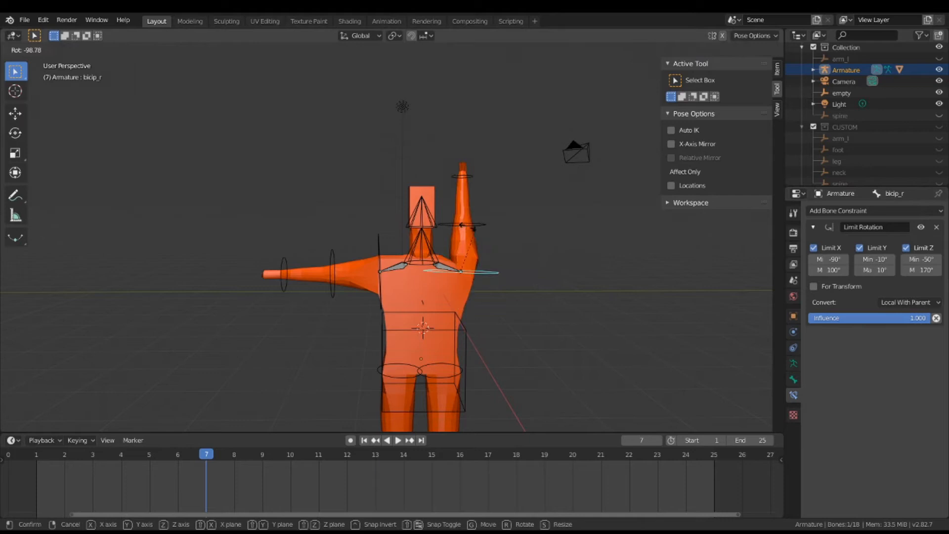
mouse_move(363, 390)
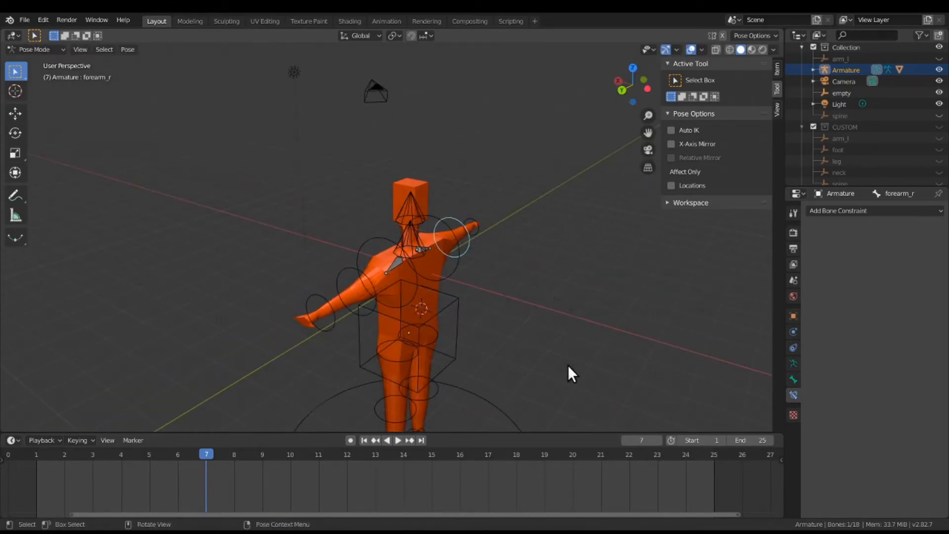
- Test-rotate the unconstrained forearm_r bone freely in several directions
key("r")
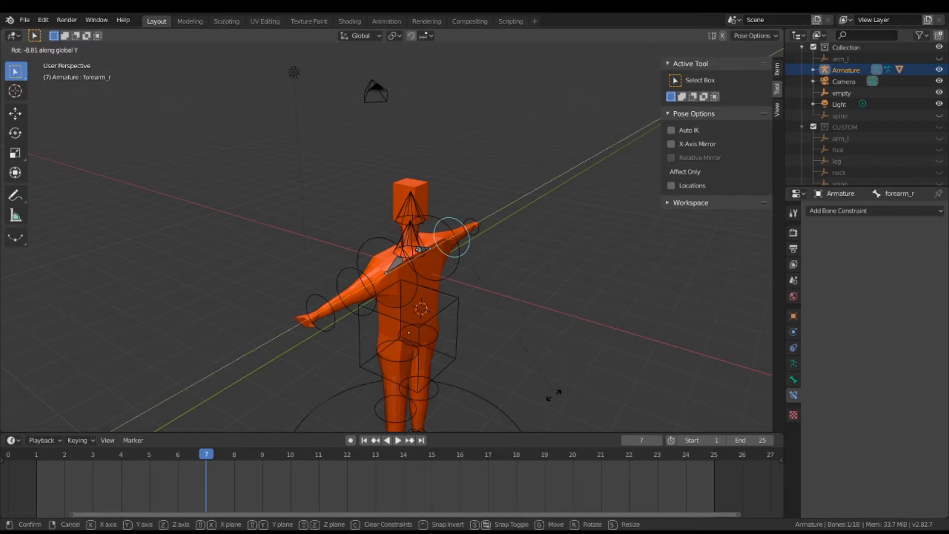
left_click(545, 317)
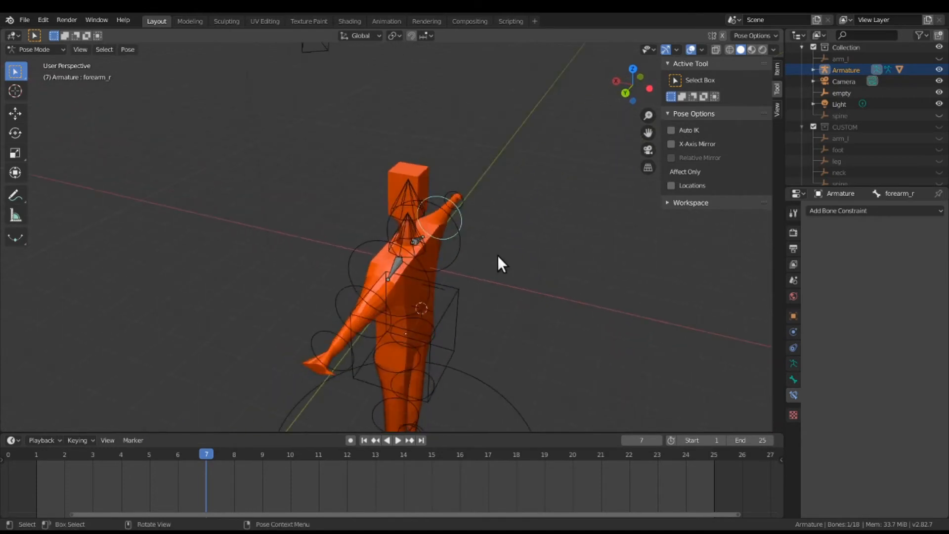
key("r")
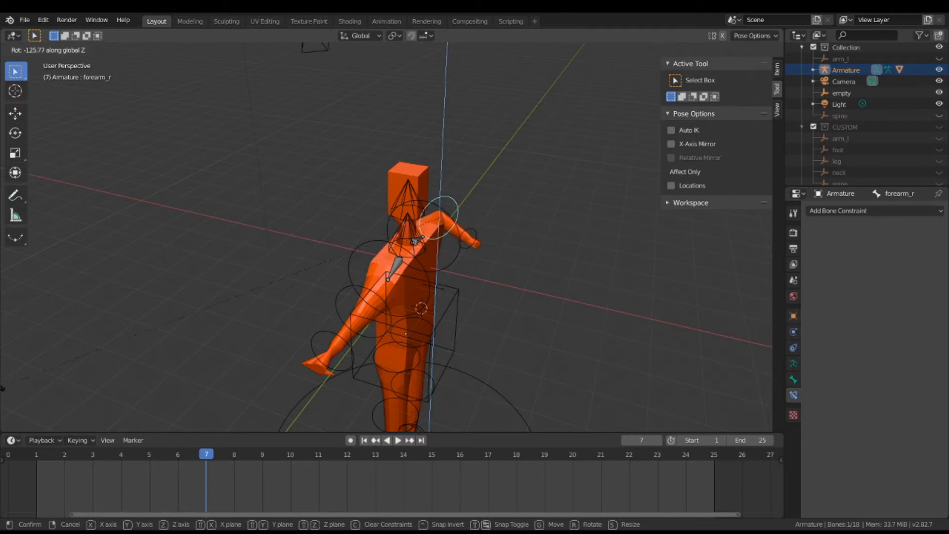
mouse_move(485, 369)
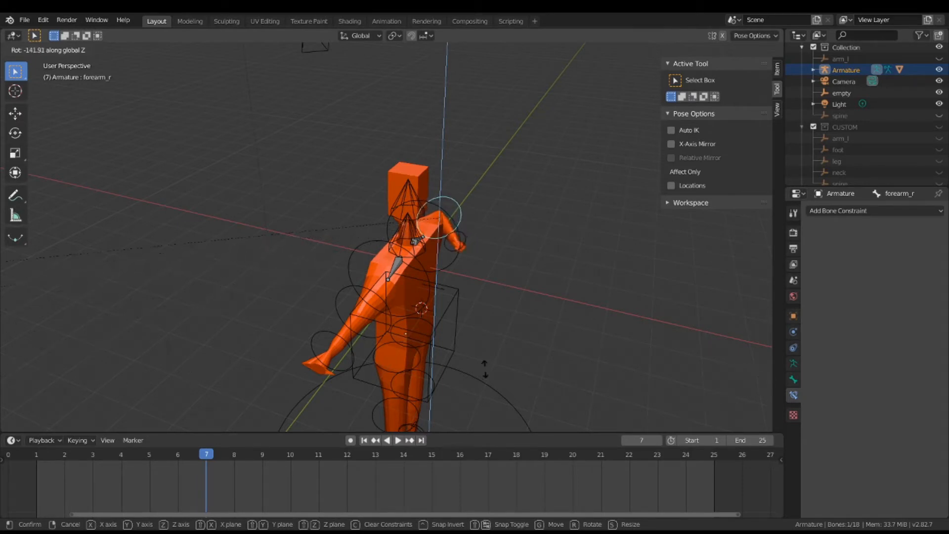
mouse_move(460, 67)
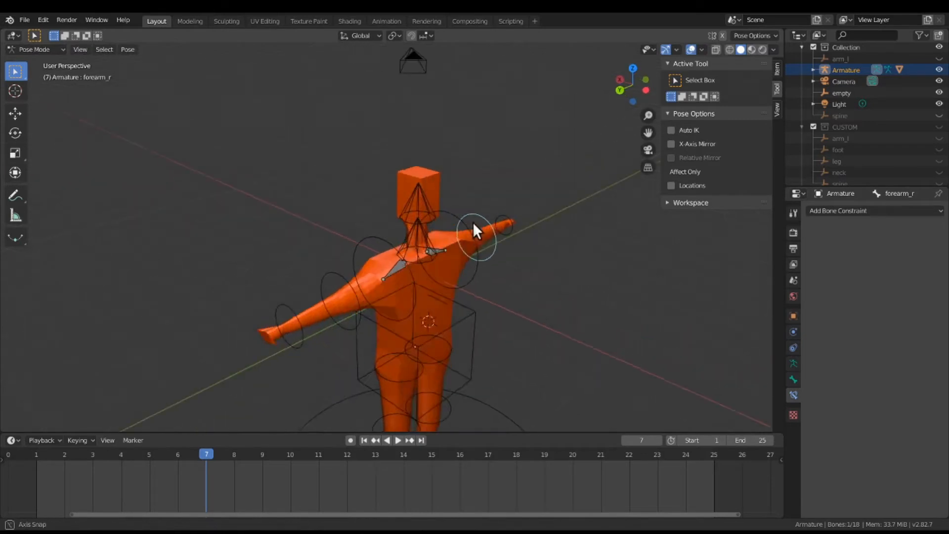
key("r")
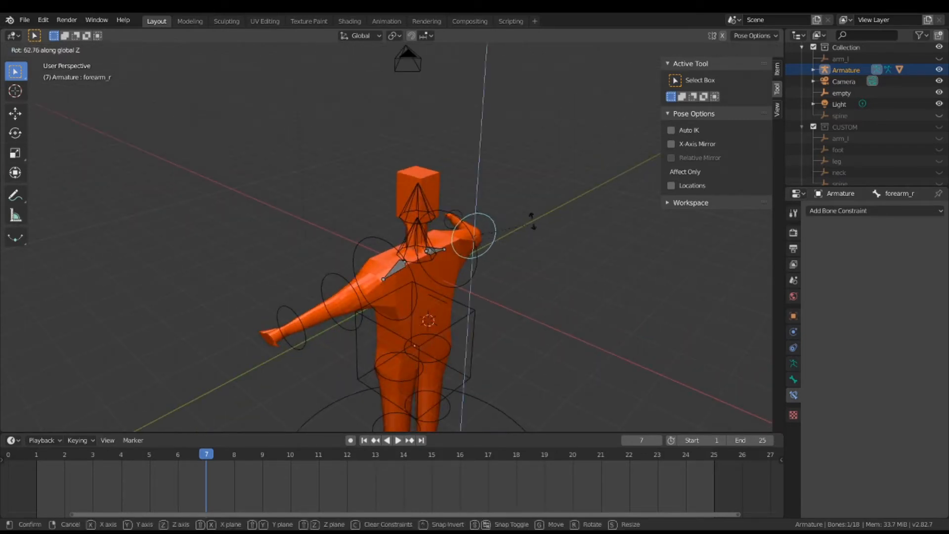
mouse_move(496, 288)
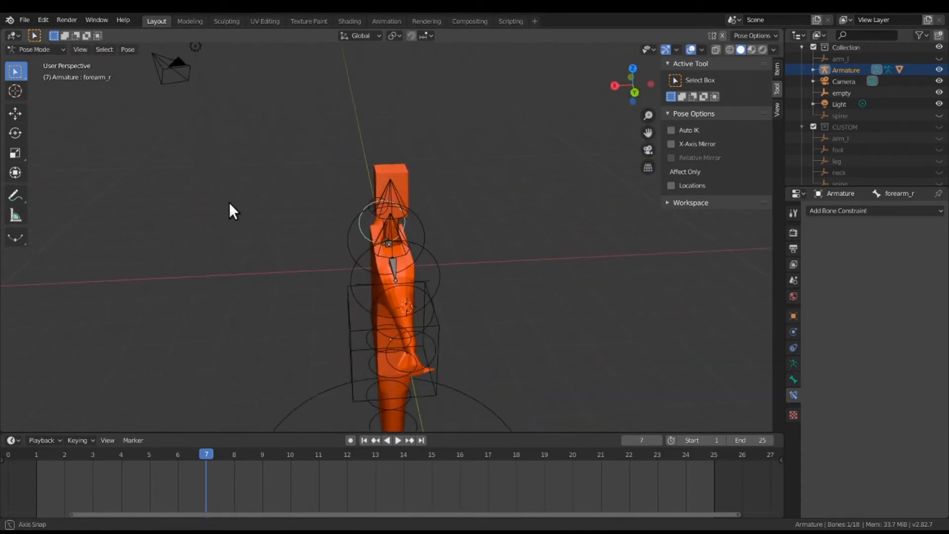
- Test-rotate spinetop.001's limits, then reselect bicip_r to show its Limit Rotation constraint
left_click(390, 239)
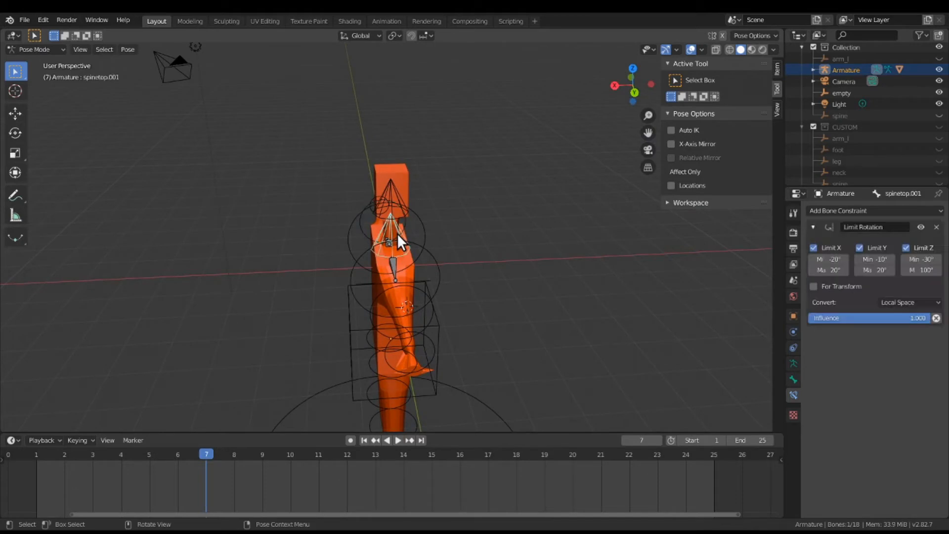
key("r")
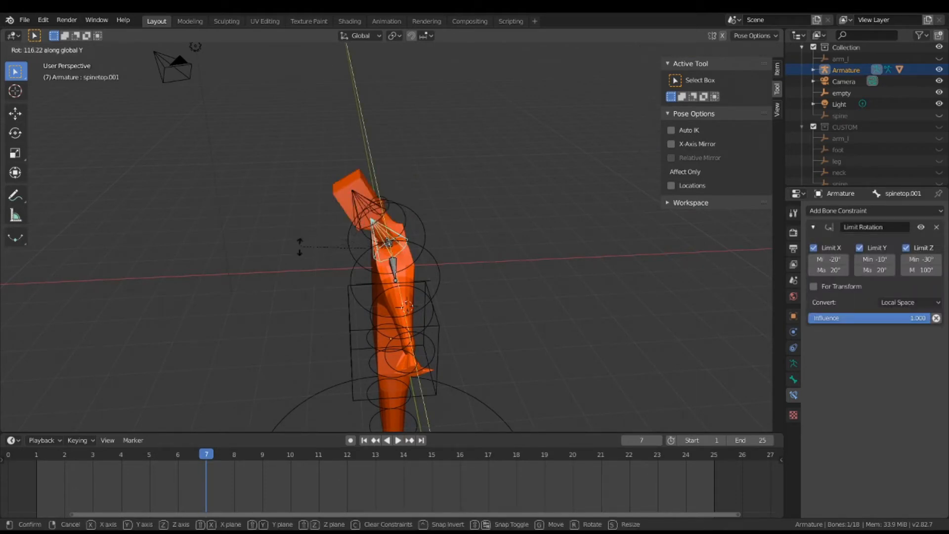
mouse_move(451, 271)
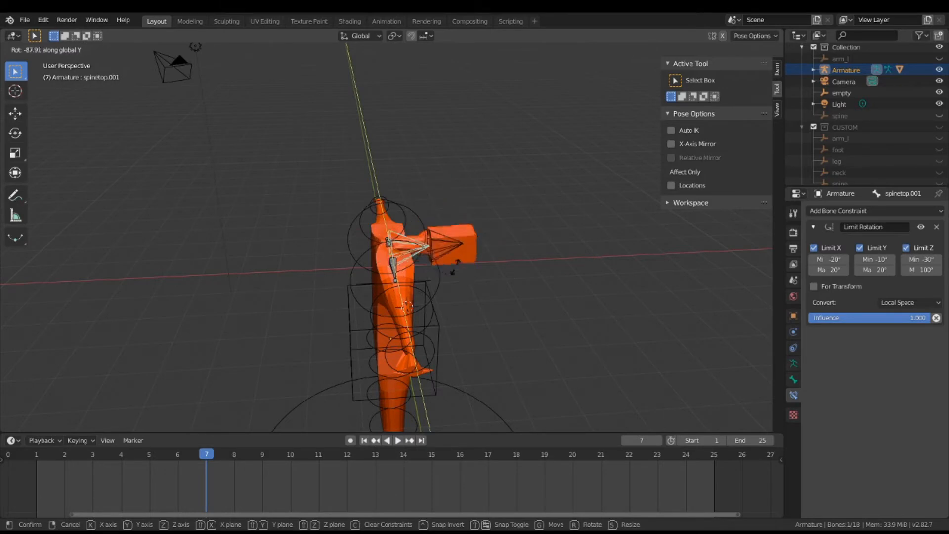
mouse_move(333, 200)
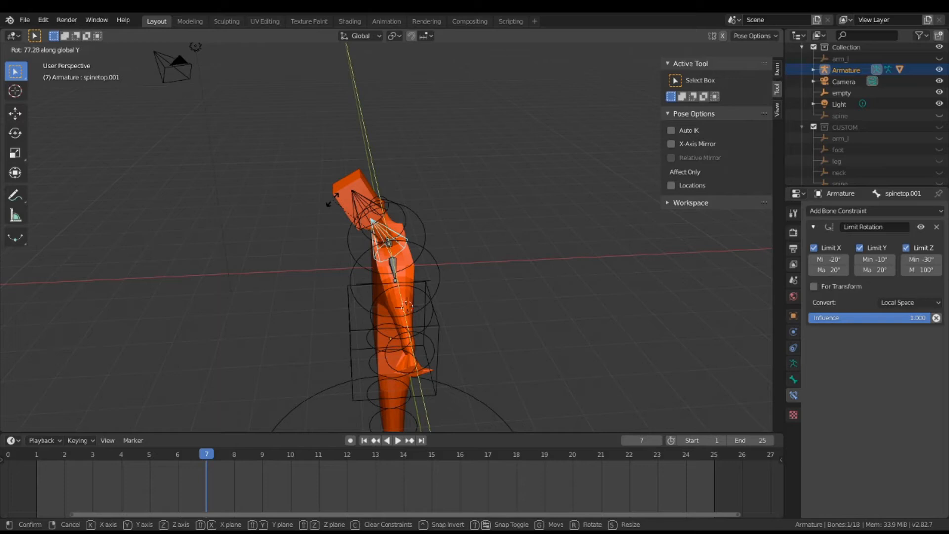
left_click(29, 524)
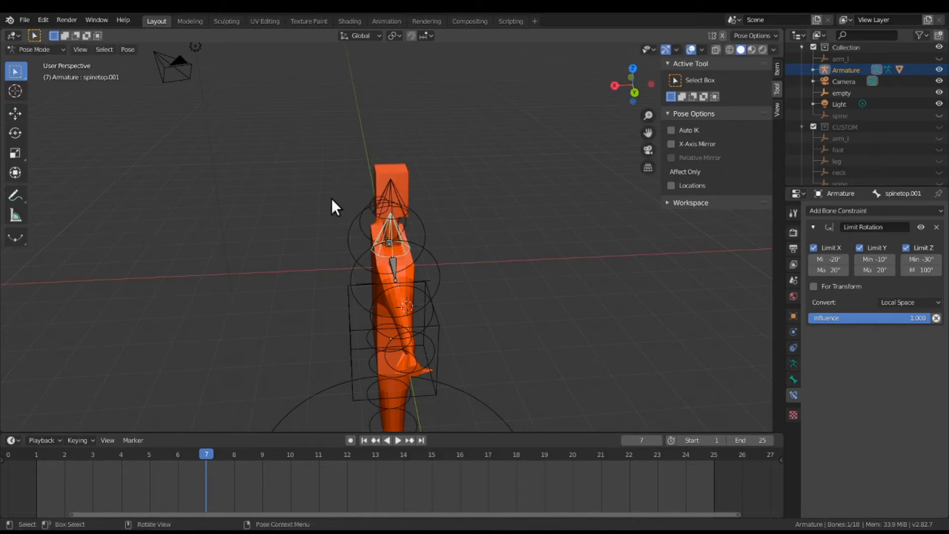
mouse_move(509, 217)
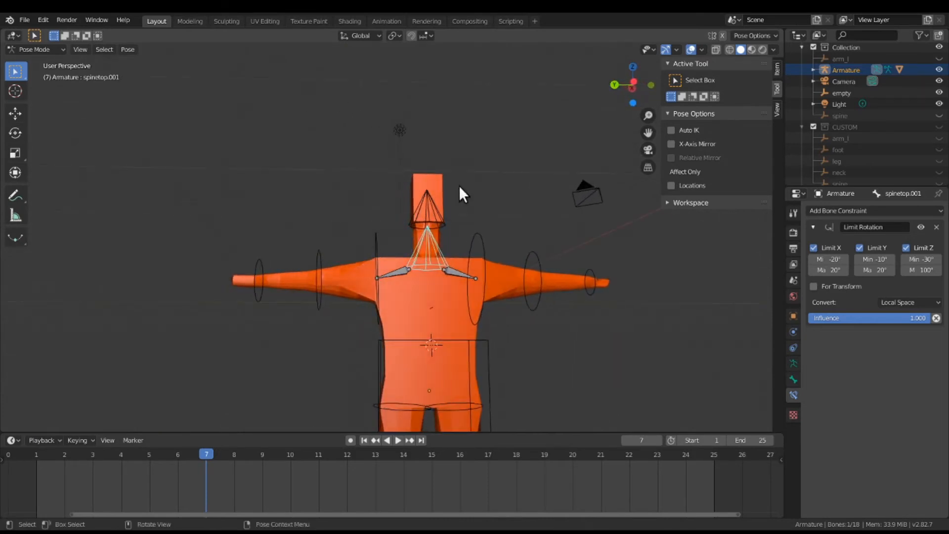
left_click(476, 275)
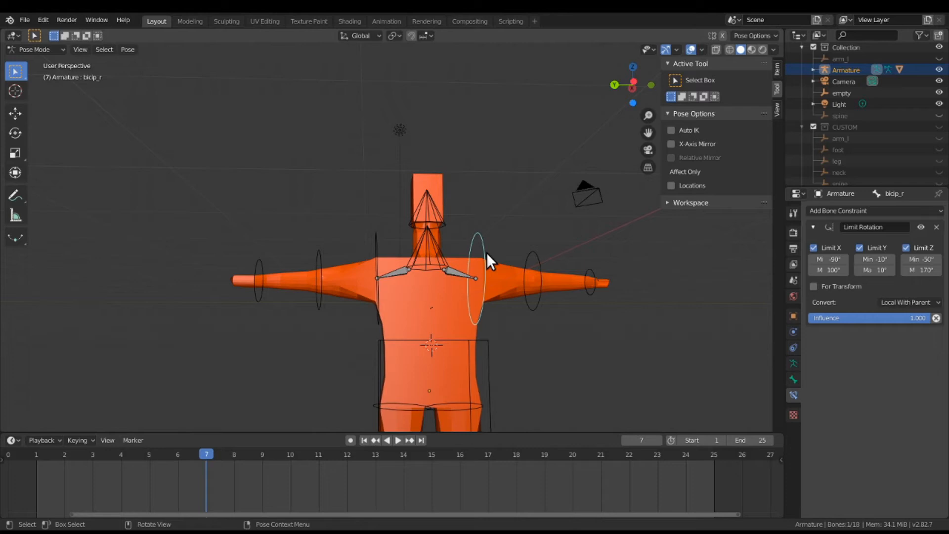
mouse_move(482, 263)
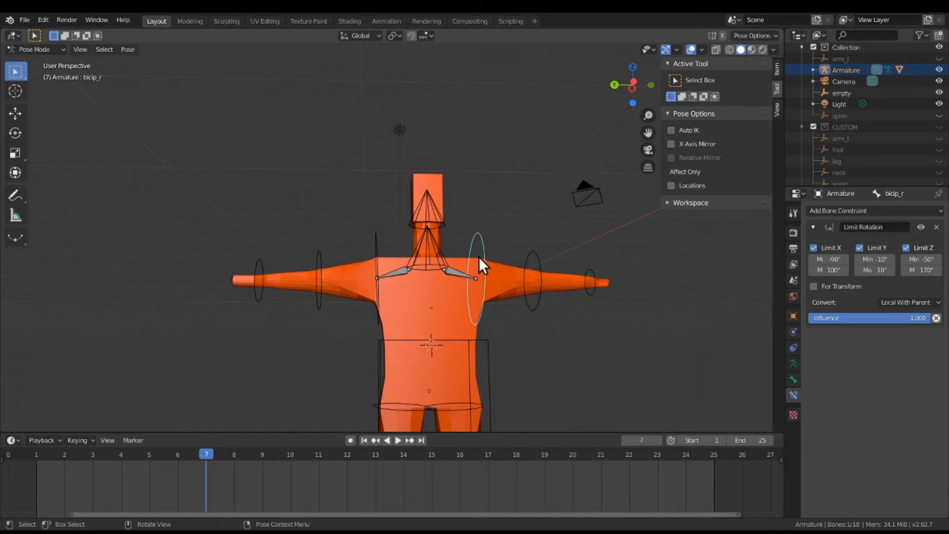
mouse_move(373, 257)
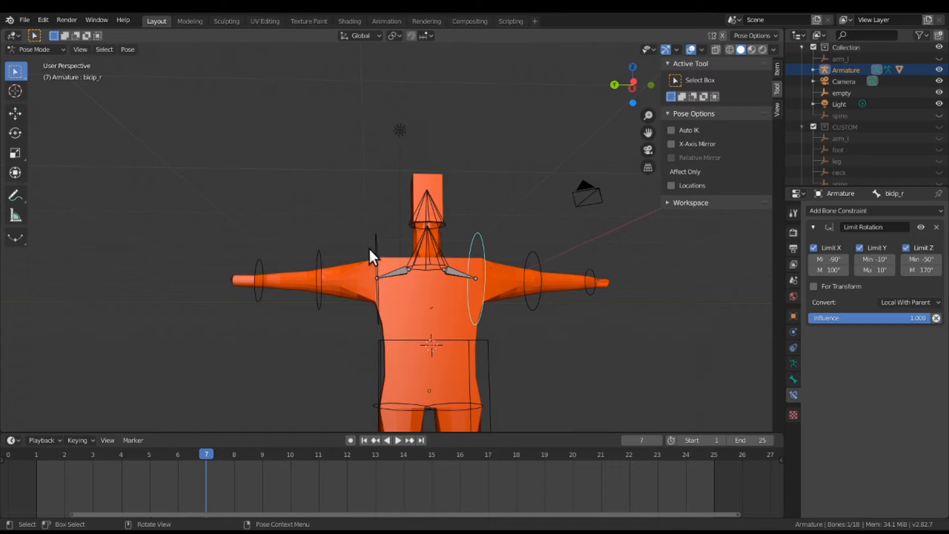
mouse_move(491, 265)
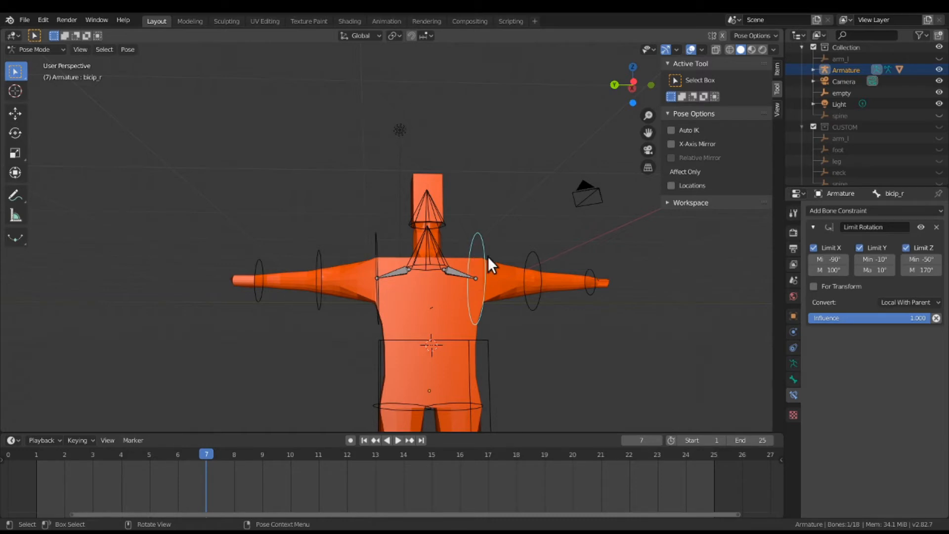
- Test-rotate bicip_r from the front view against its rotation limits
key("r")
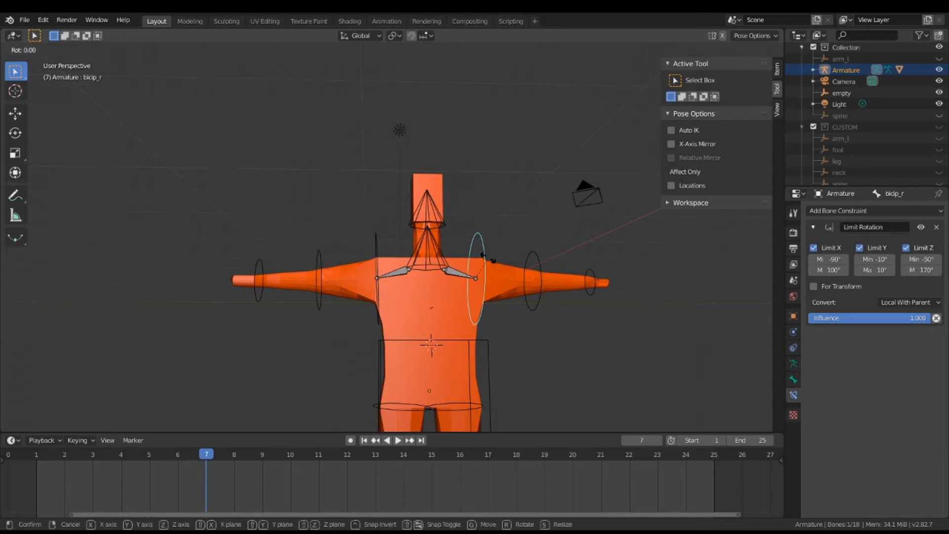
mouse_move(496, 297)
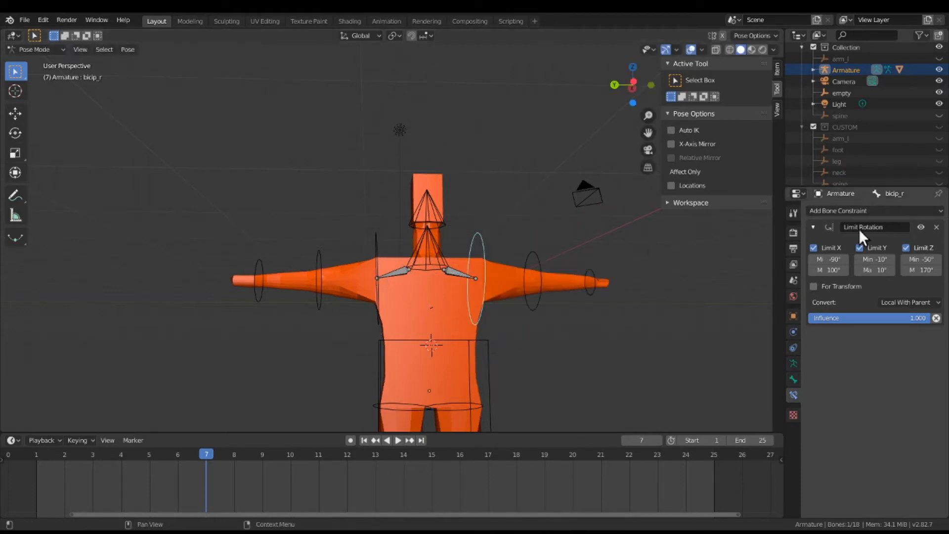
mouse_move(875, 263)
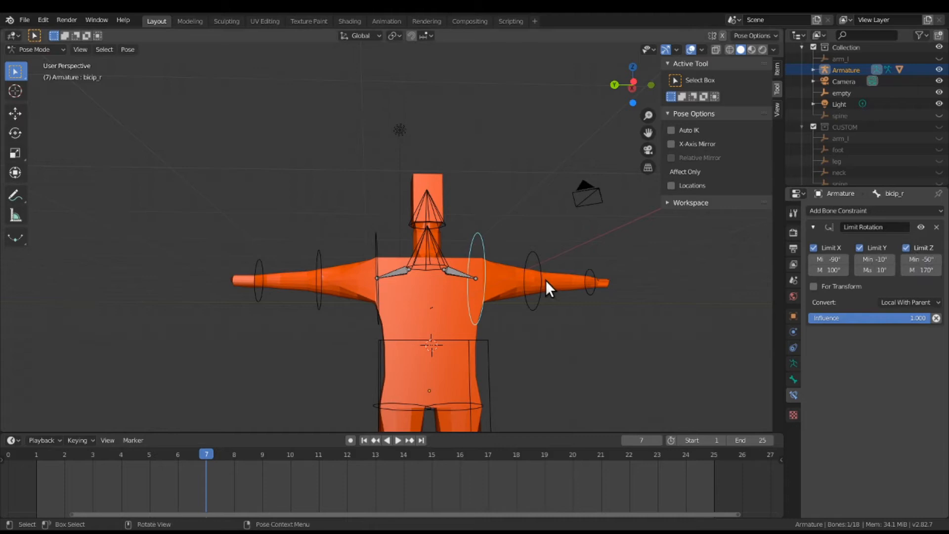
mouse_move(386, 253)
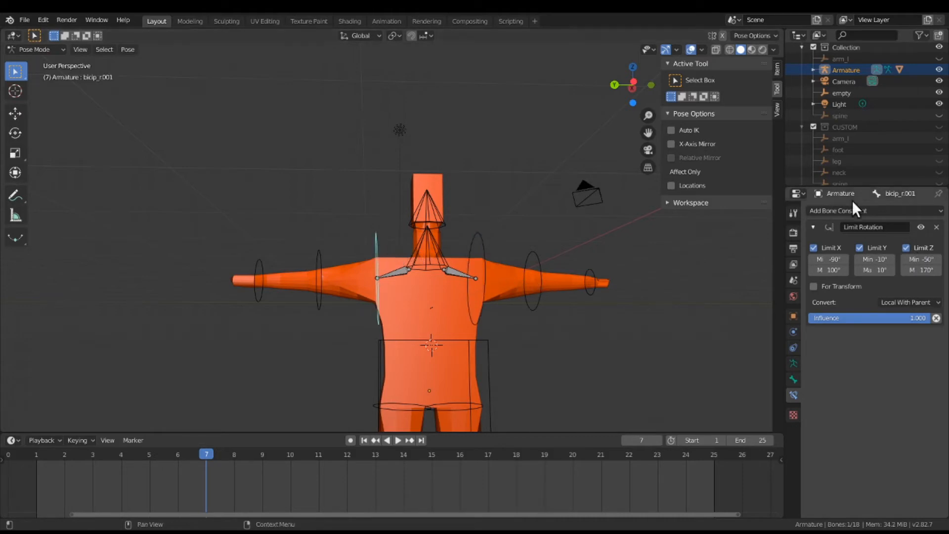
- Inspect the constraints on forearm_r.001, forearm_r.003 and forearm_r.002 in turn
left_click(936, 226)
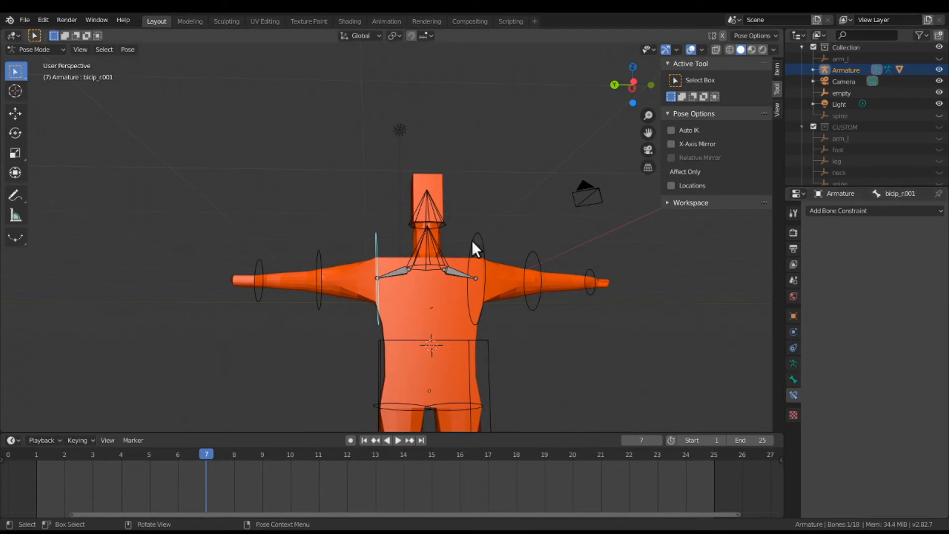
left_click(318, 273)
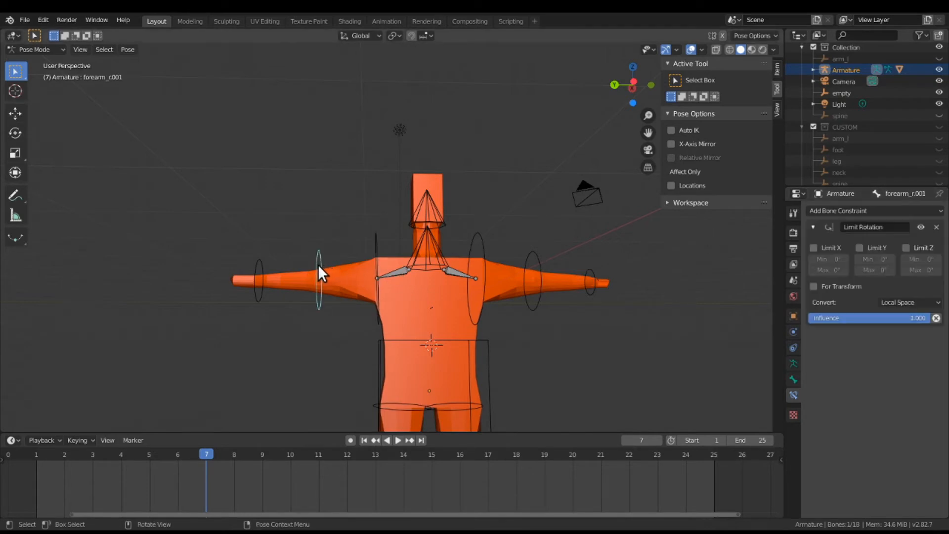
left_click(936, 227)
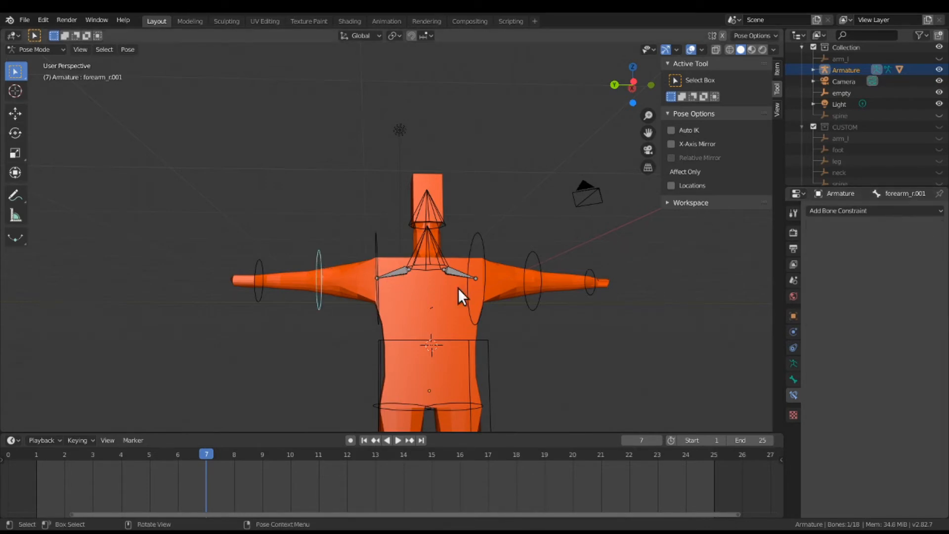
mouse_move(248, 285)
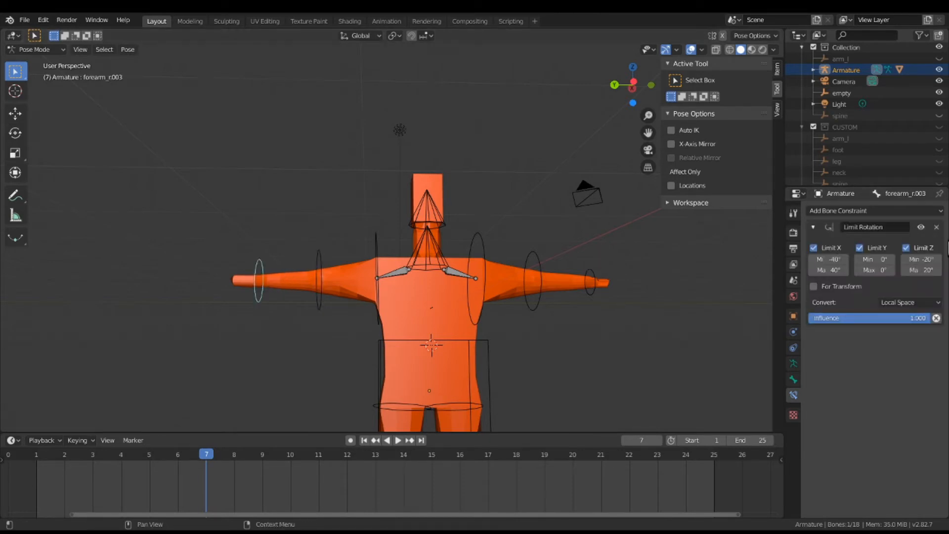
left_click(937, 226)
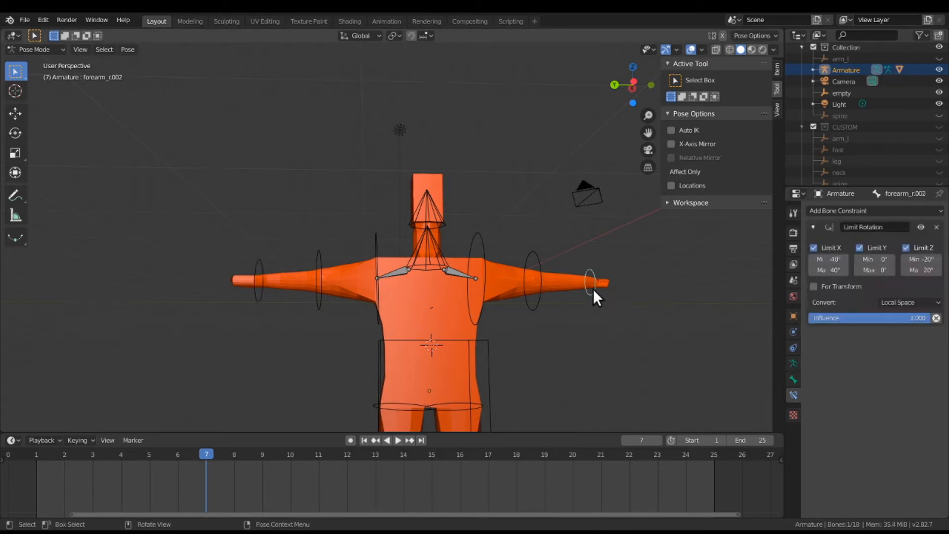
mouse_move(553, 306)
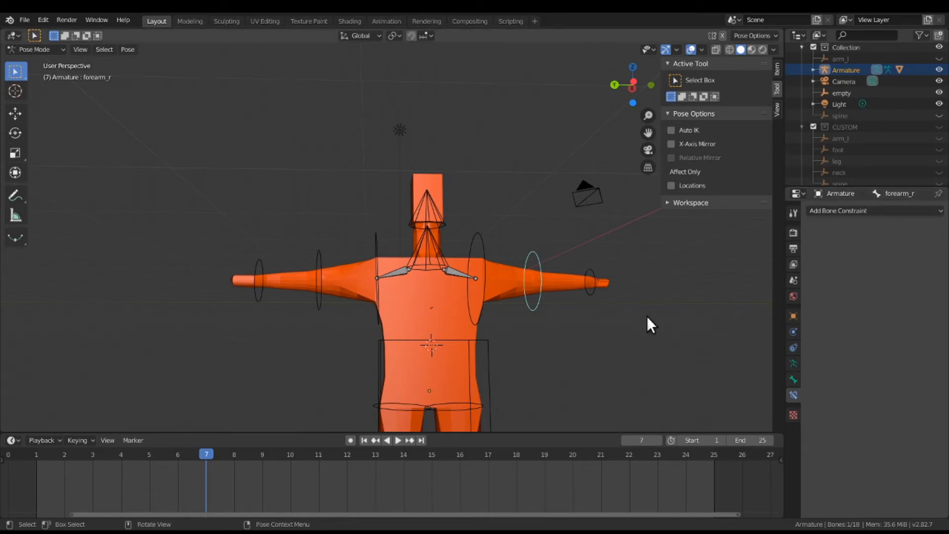
mouse_move(517, 387)
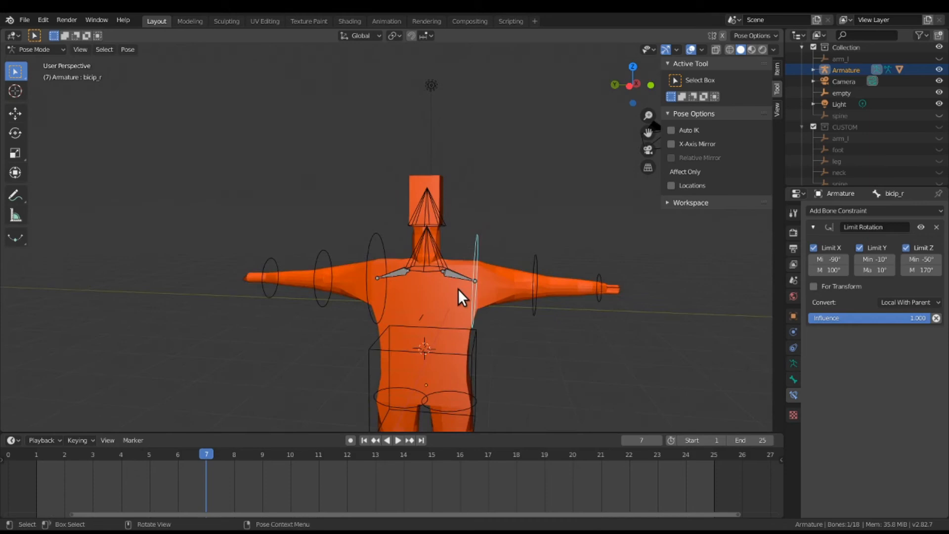
mouse_move(372, 263)
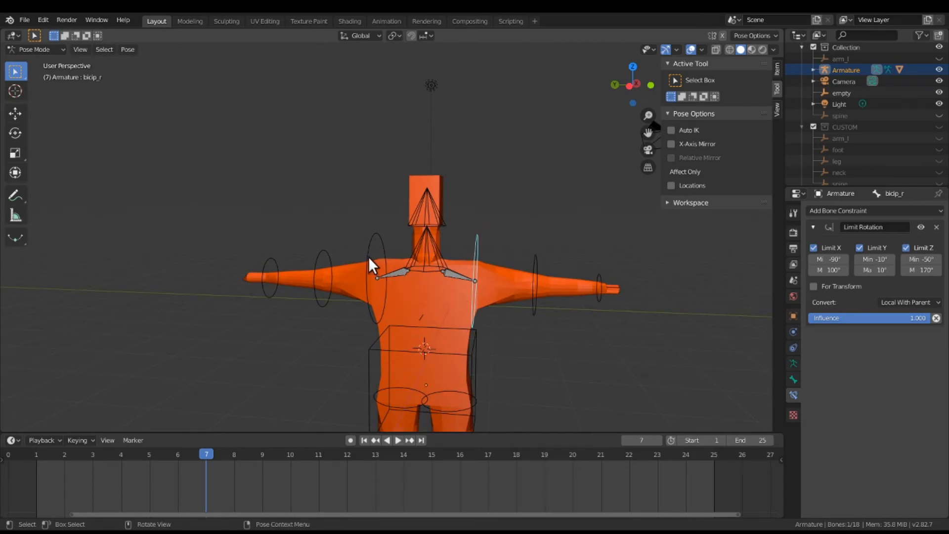
- Select bicip_r.001 with constrained bicip_r active as source and bring up the Pose menu
left_click(376, 273)
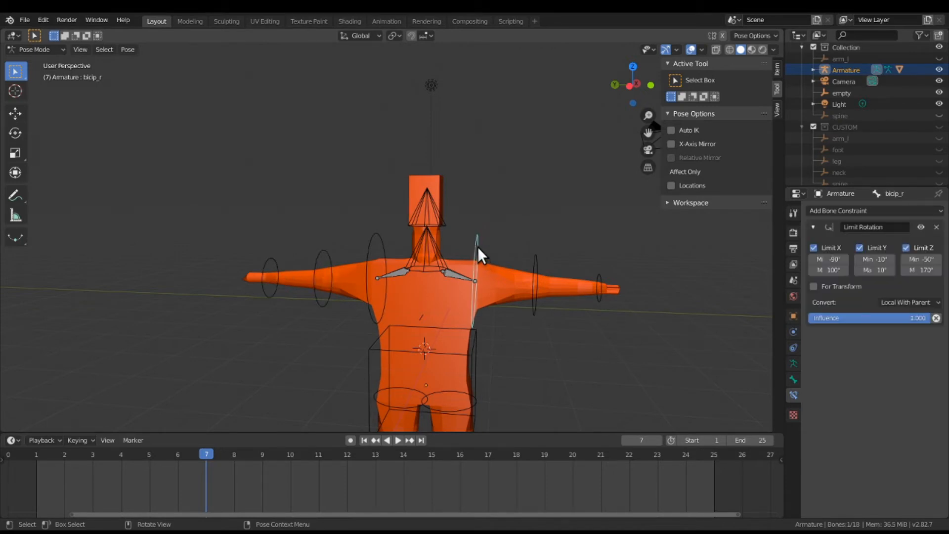
mouse_move(406, 239)
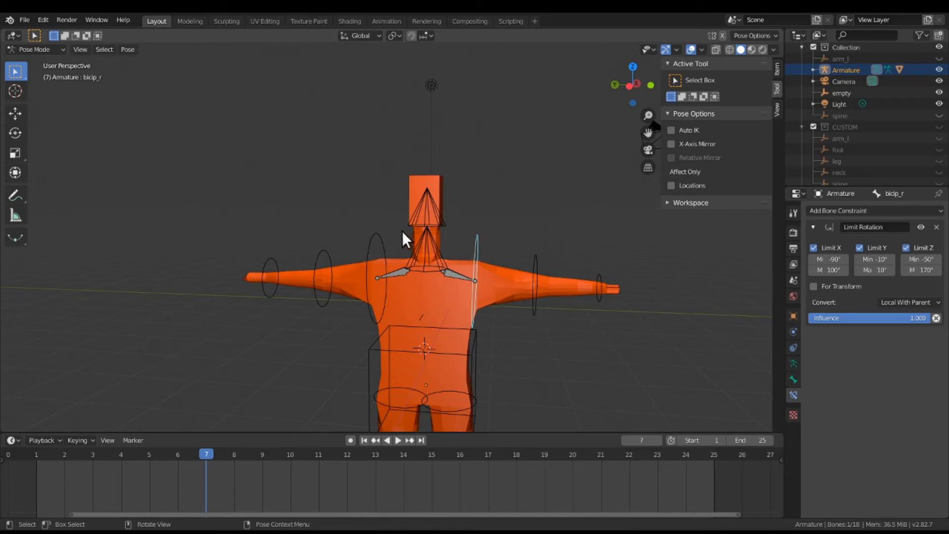
left_click(384, 251)
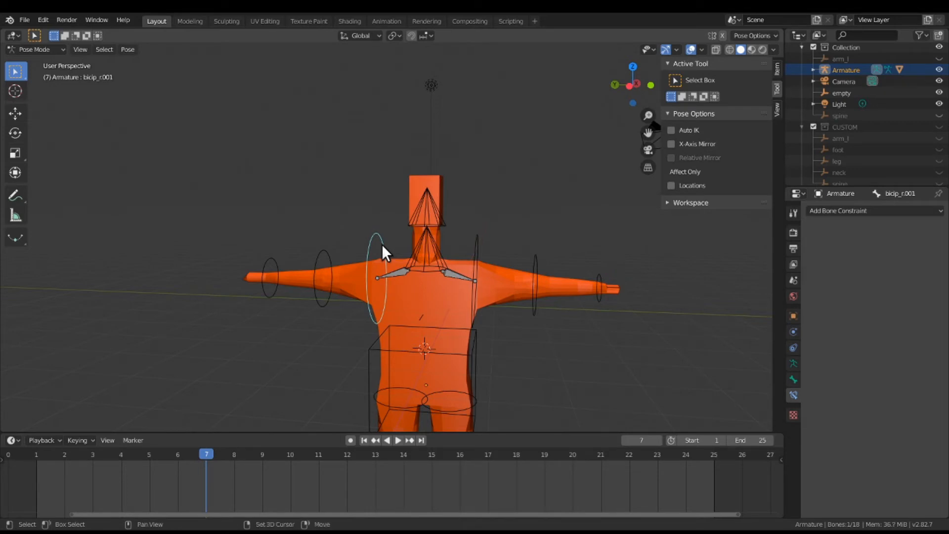
mouse_move(481, 253)
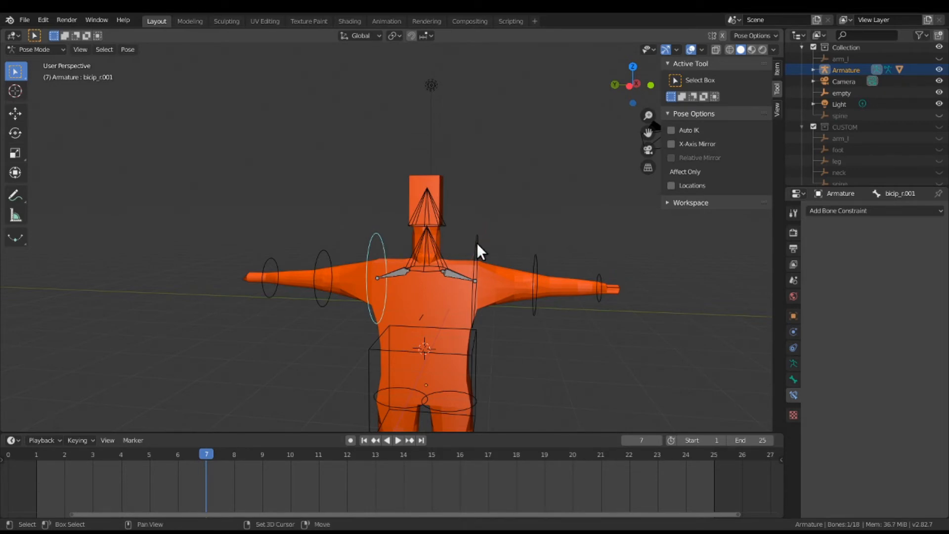
left_click(872, 210)
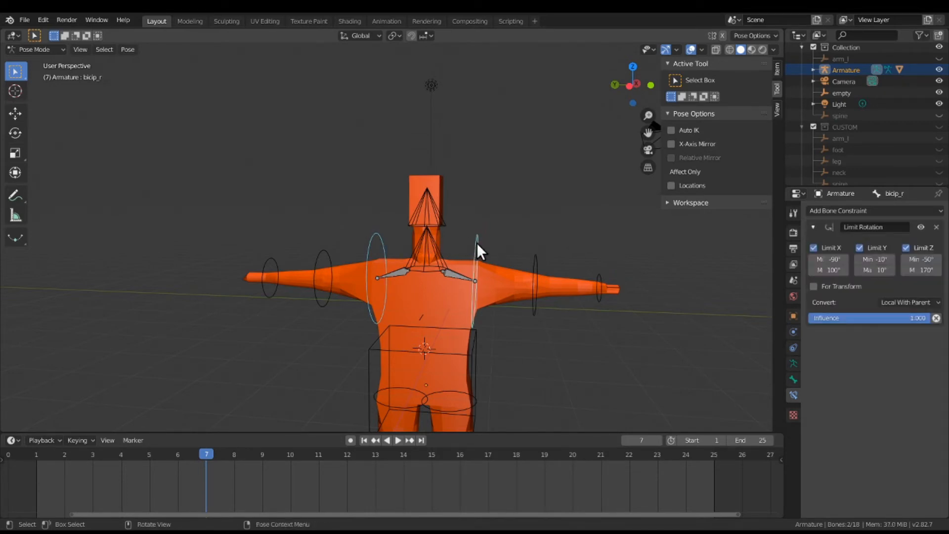
mouse_move(230, 172)
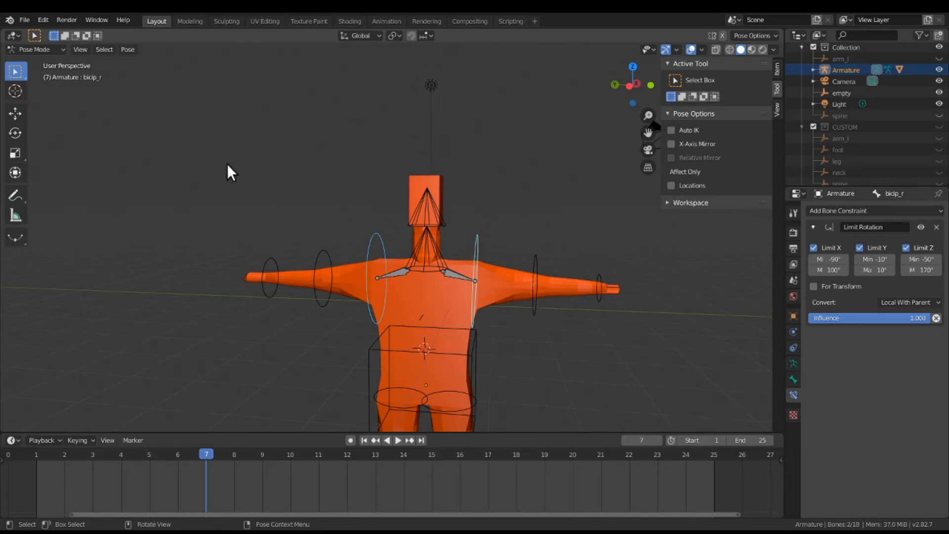
left_click(127, 49)
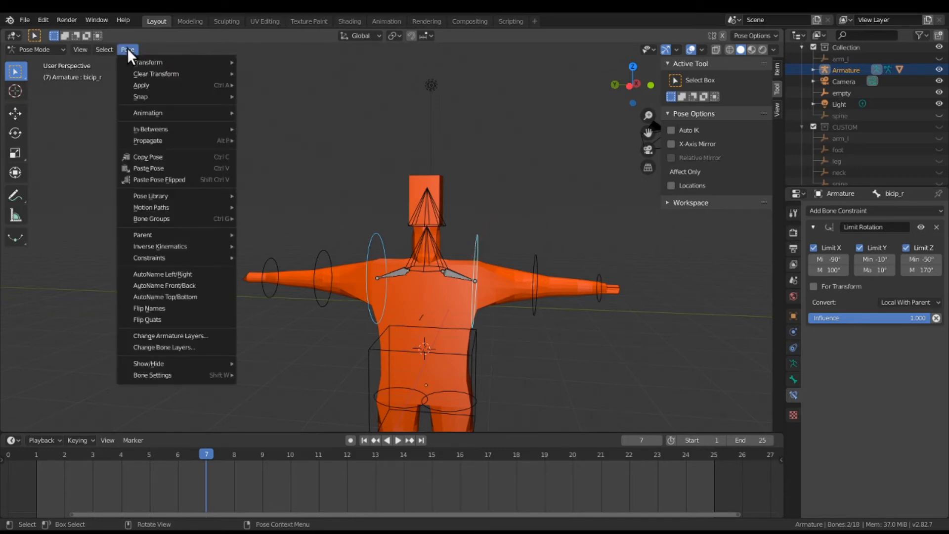
mouse_move(149, 257)
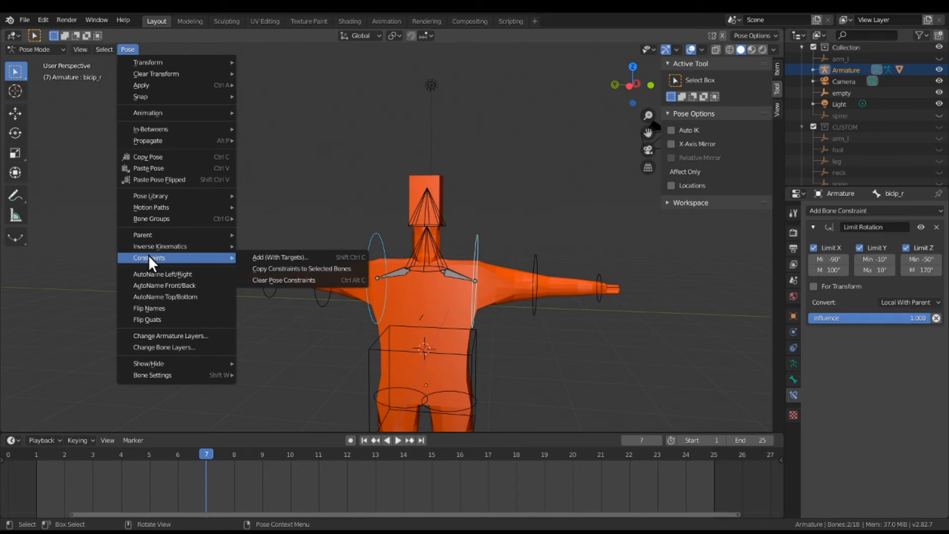
mouse_move(161, 263)
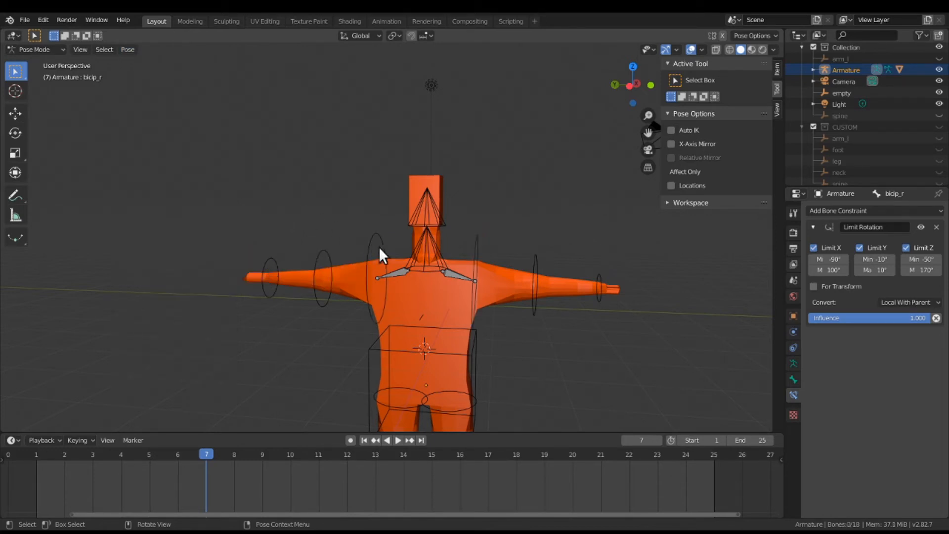
left_click(378, 266)
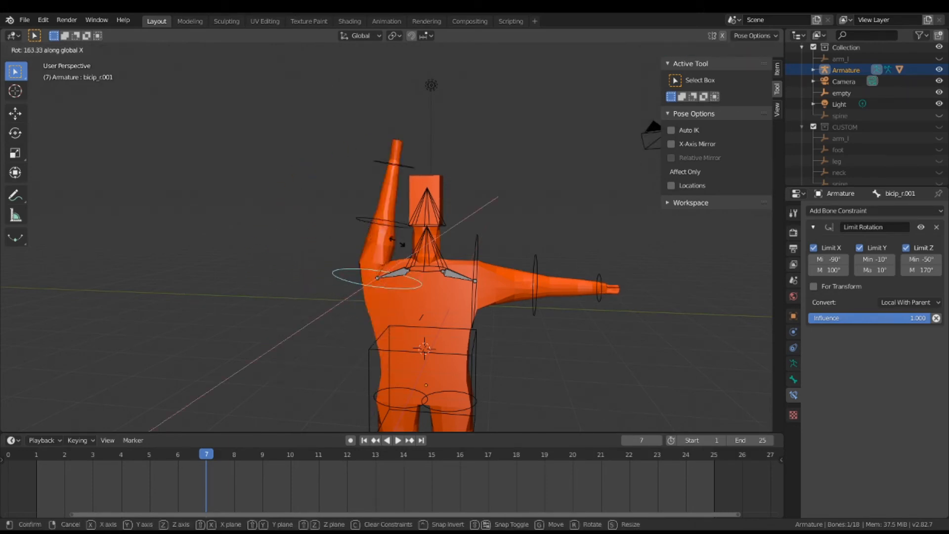
mouse_move(362, 235)
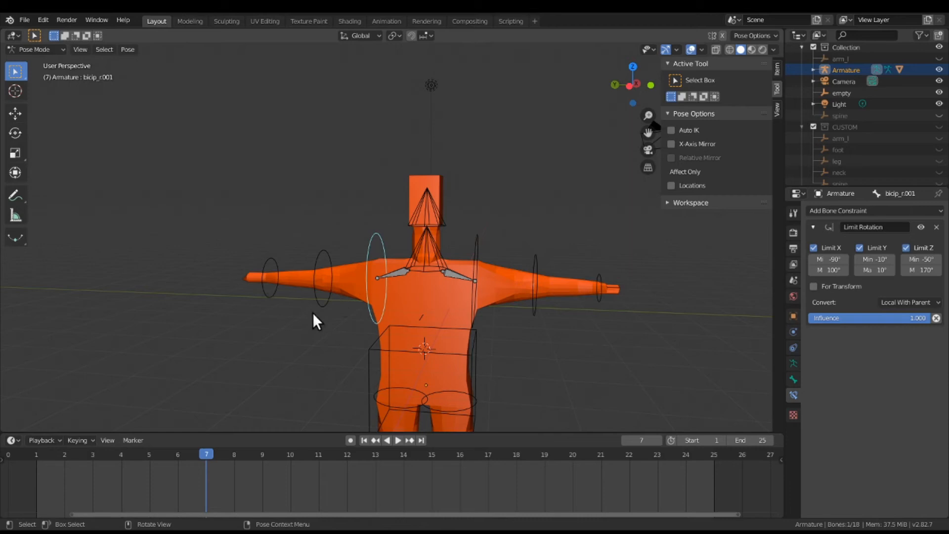
mouse_move(276, 295)
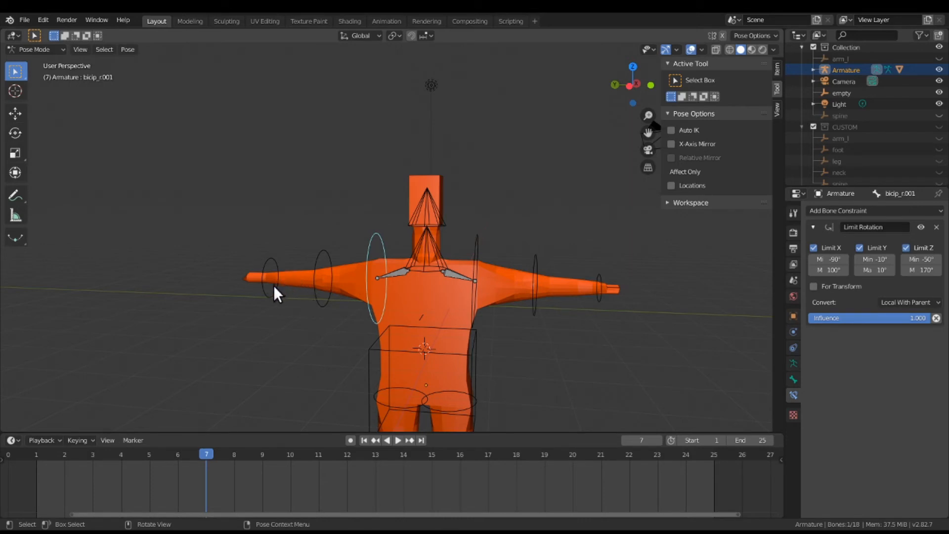
- Copy forearm_r002's Limit Rotation constraint onto forearm_r003 via Copy Constraints to Selected Bones
left_click(271, 279)
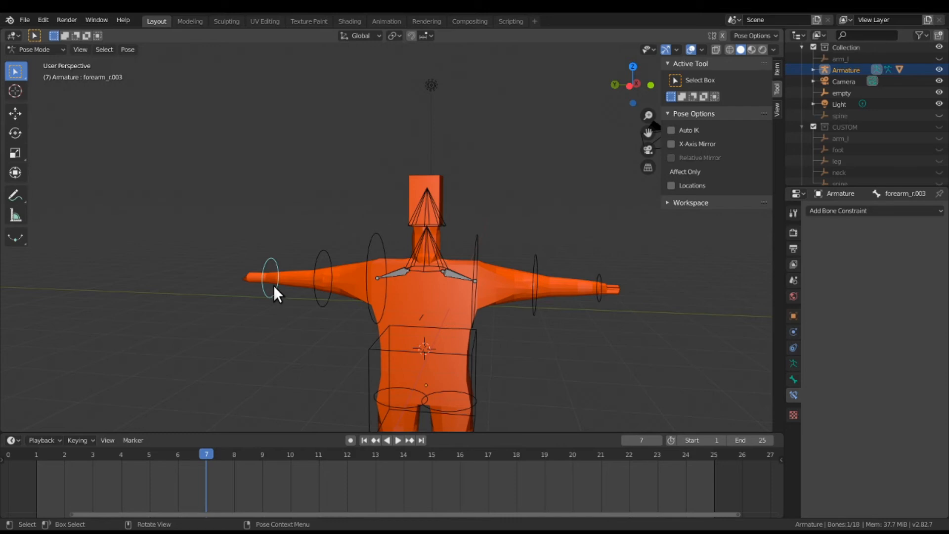
mouse_move(606, 301)
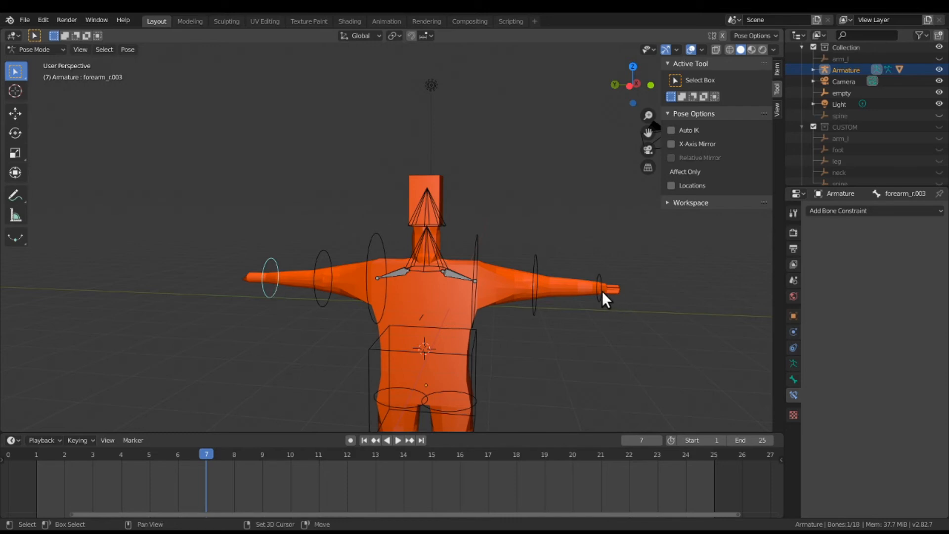
left_click(548, 279)
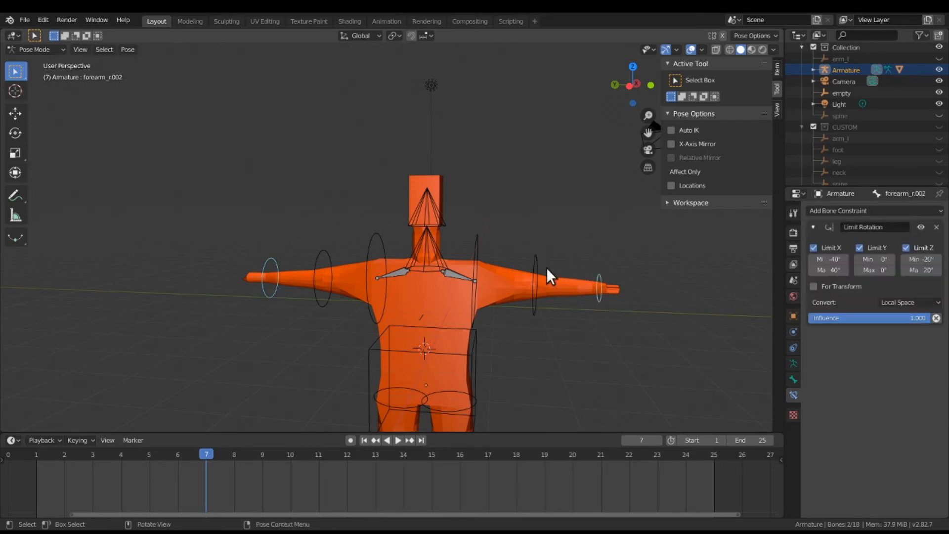
left_click(128, 49)
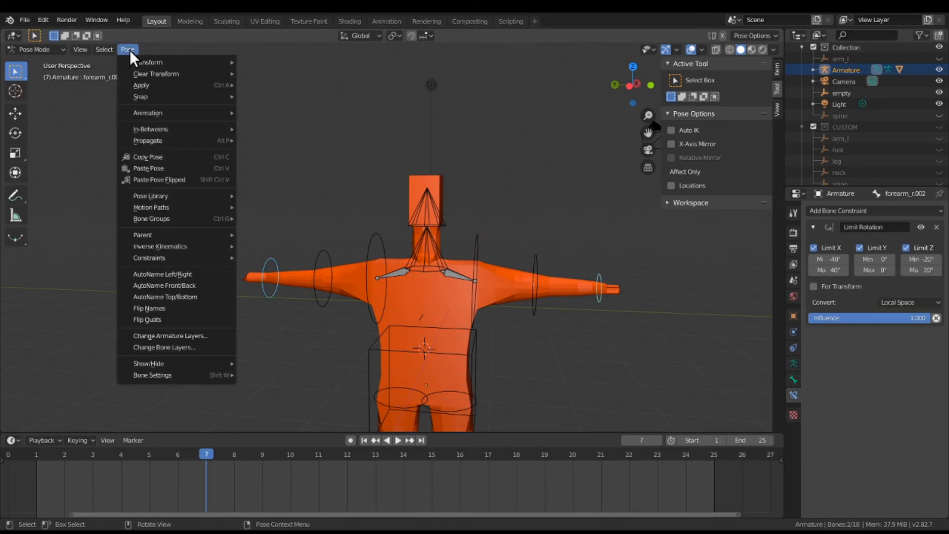
mouse_move(176, 179)
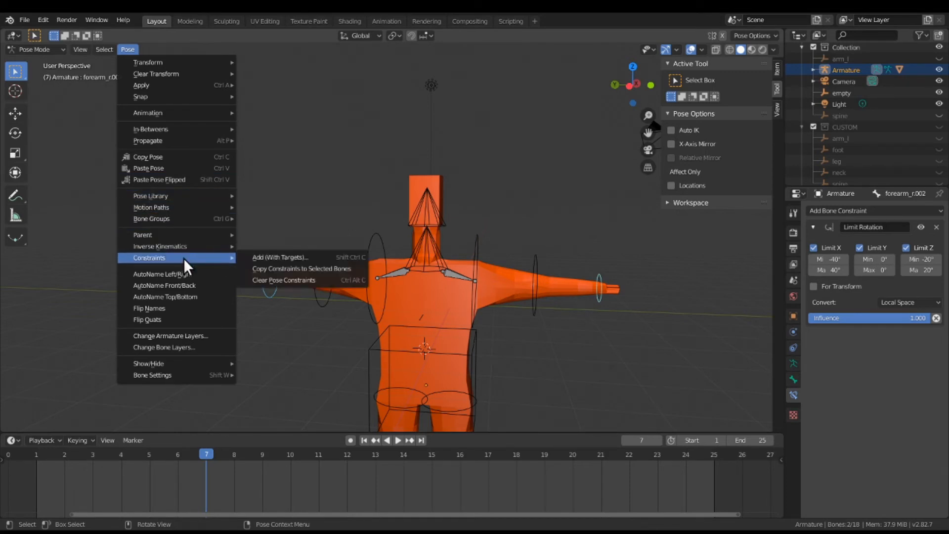
mouse_move(300, 268)
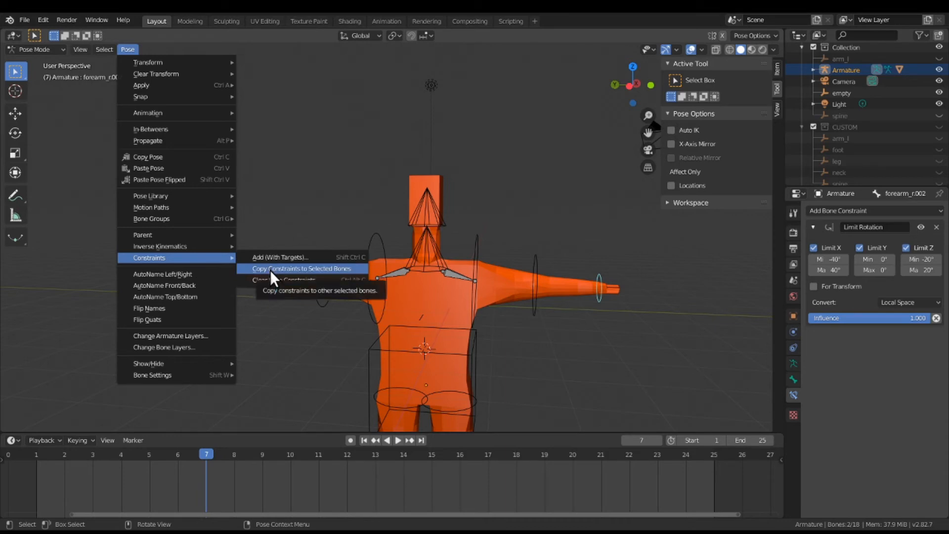
left_click(301, 268)
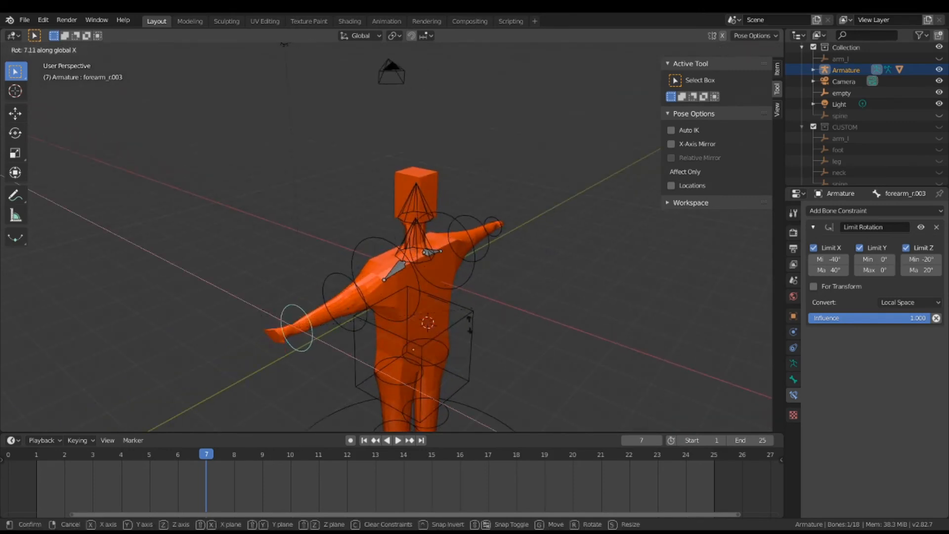
mouse_move(308, 399)
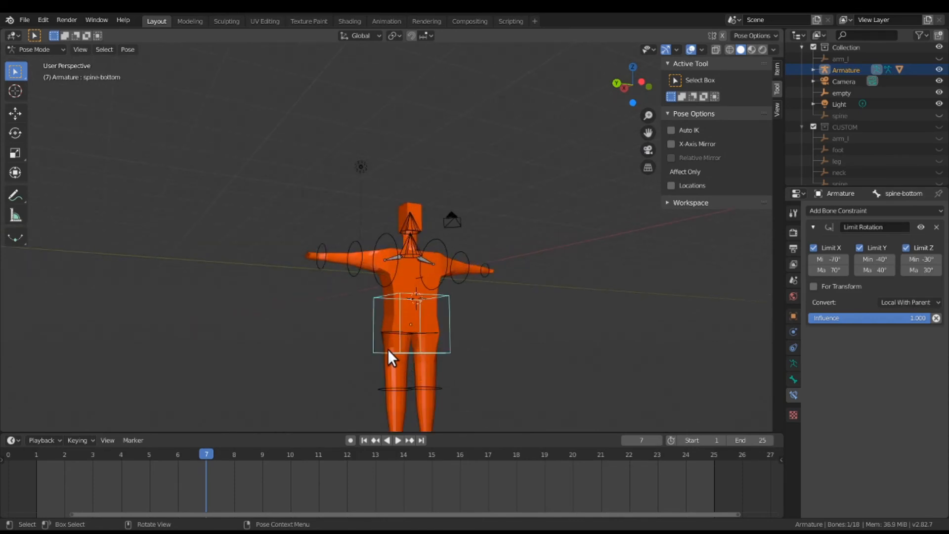
mouse_move(433, 399)
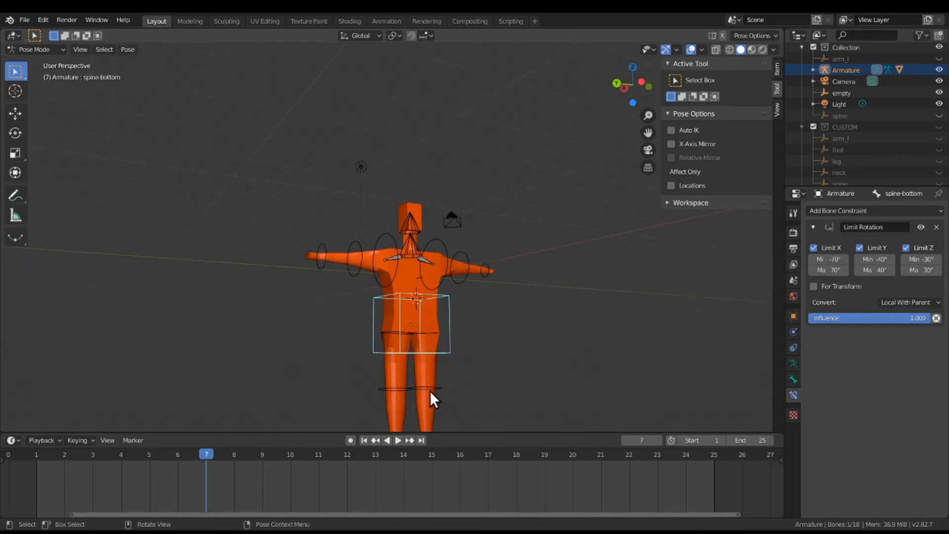
left_click(413, 391)
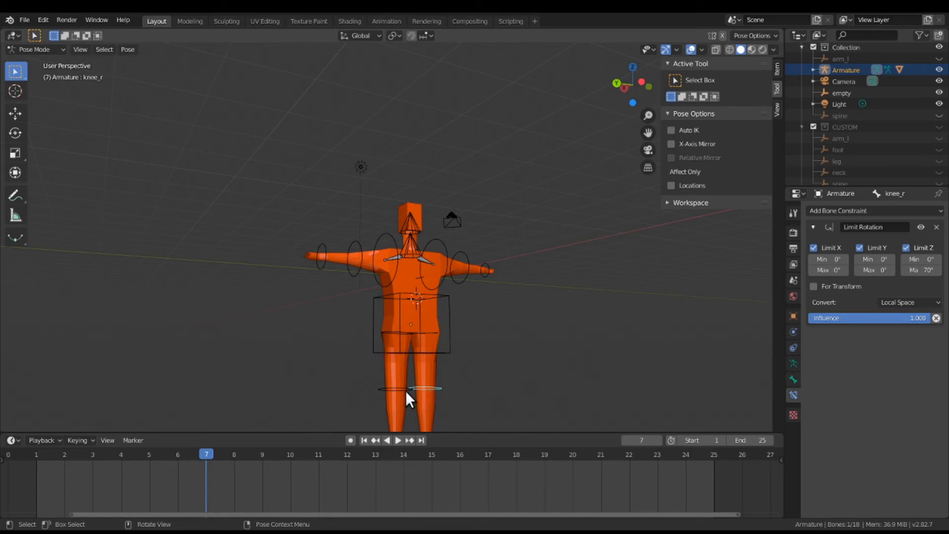
left_click(406, 388)
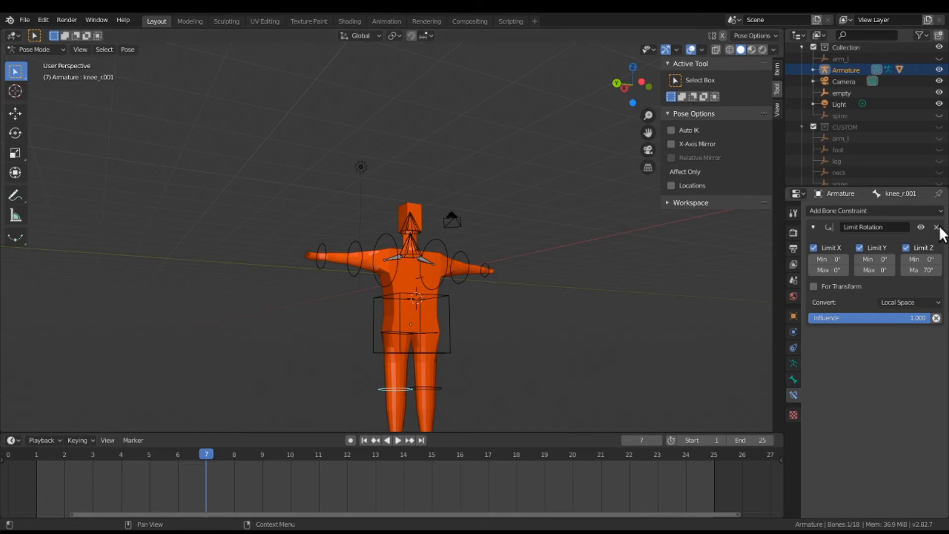
left_click(940, 227)
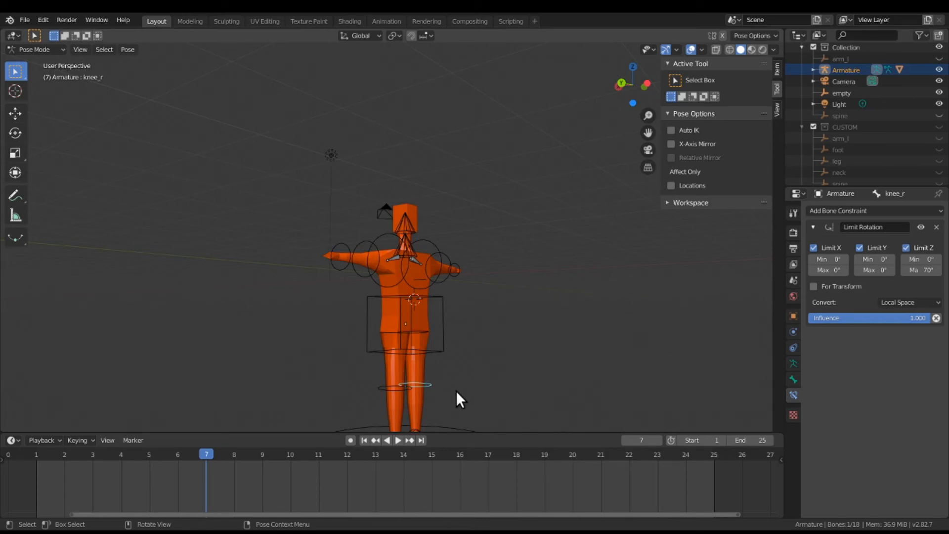
key("r")
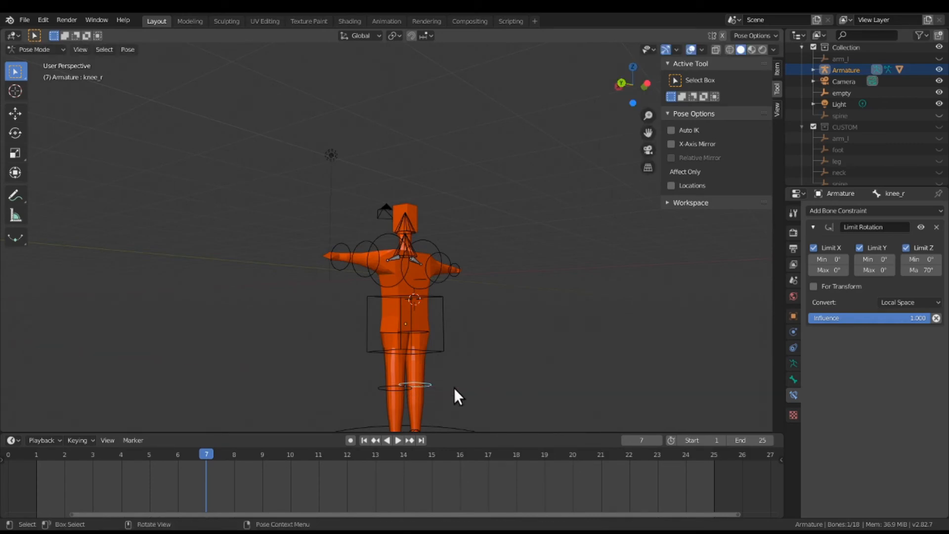
key("r")
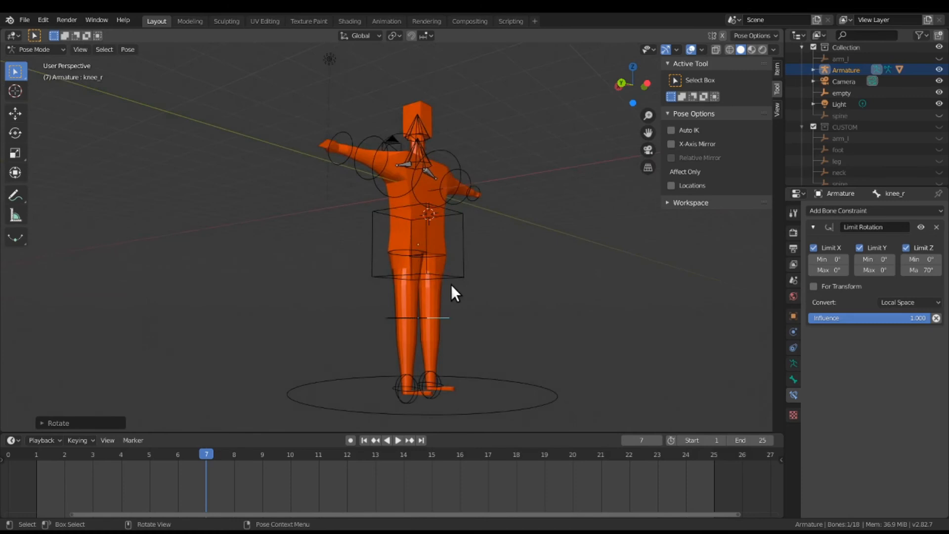
key("r")
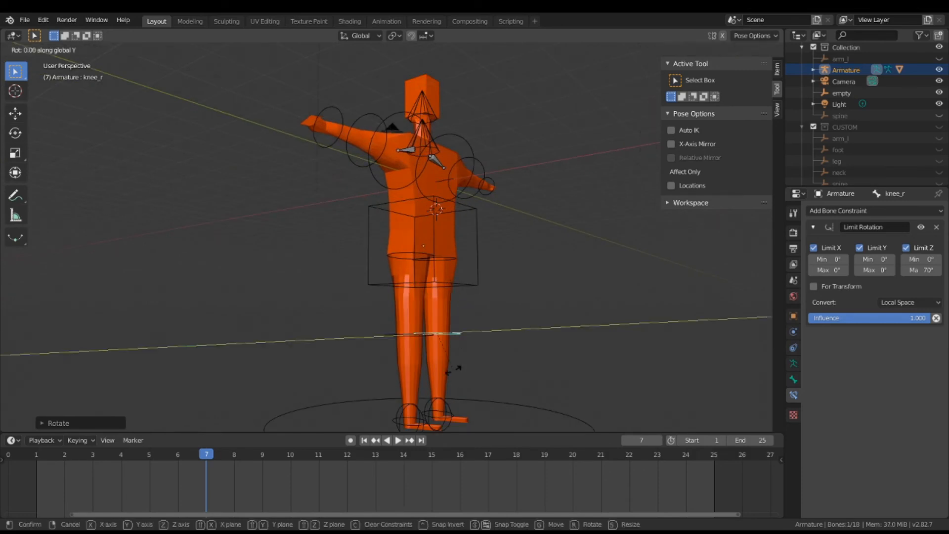
mouse_move(569, 320)
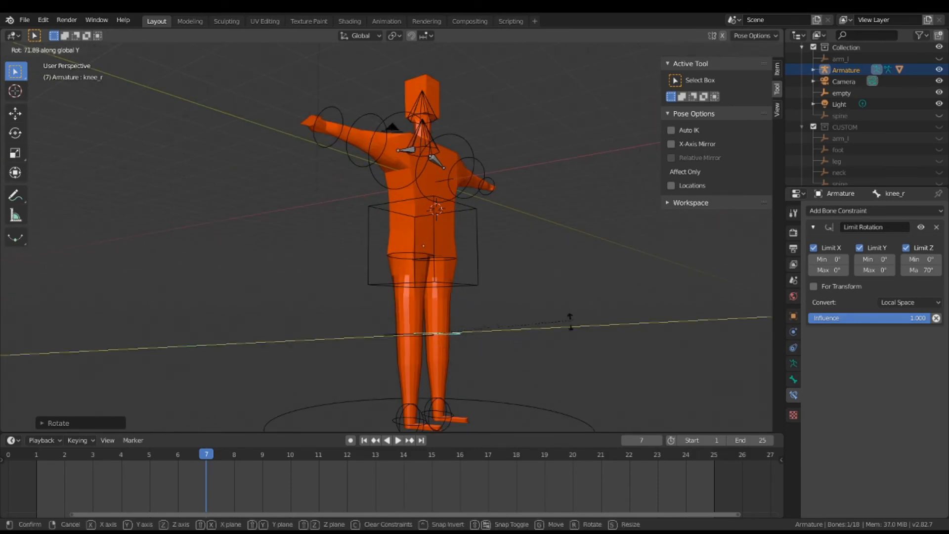
mouse_move(532, 345)
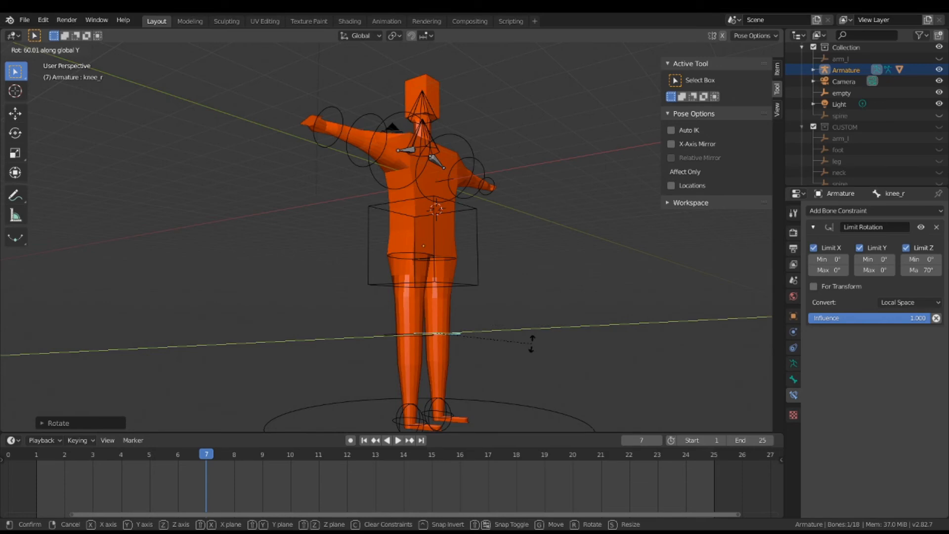
mouse_move(485, 393)
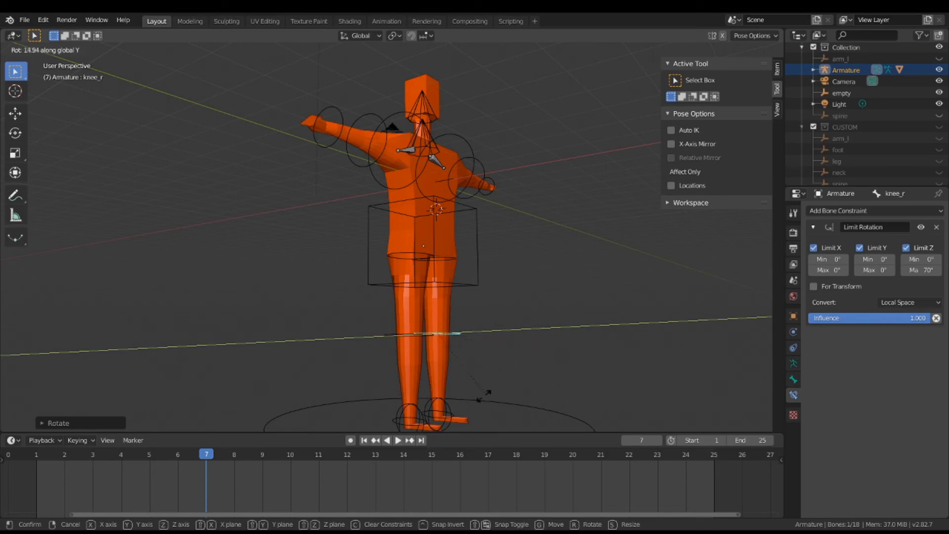
mouse_move(445, 339)
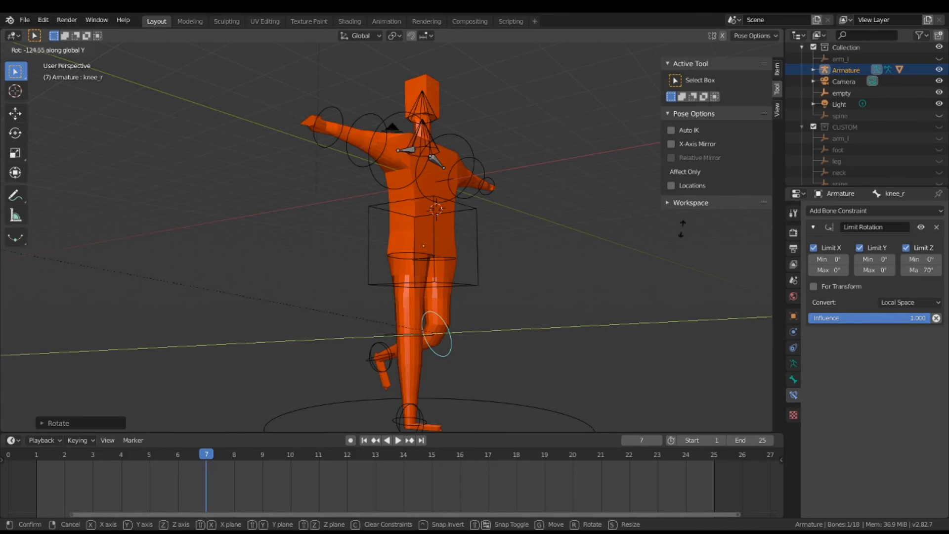
left_click(424, 362)
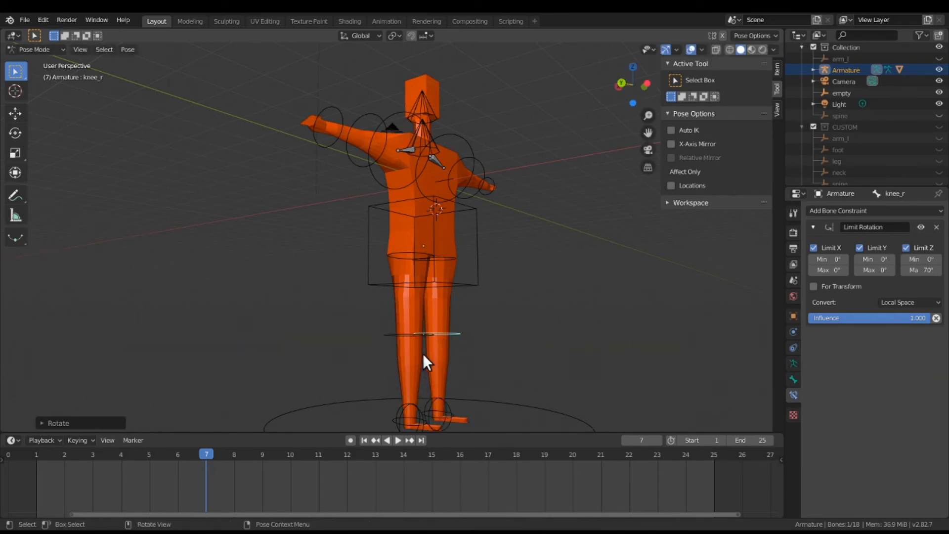
left_click(408, 337)
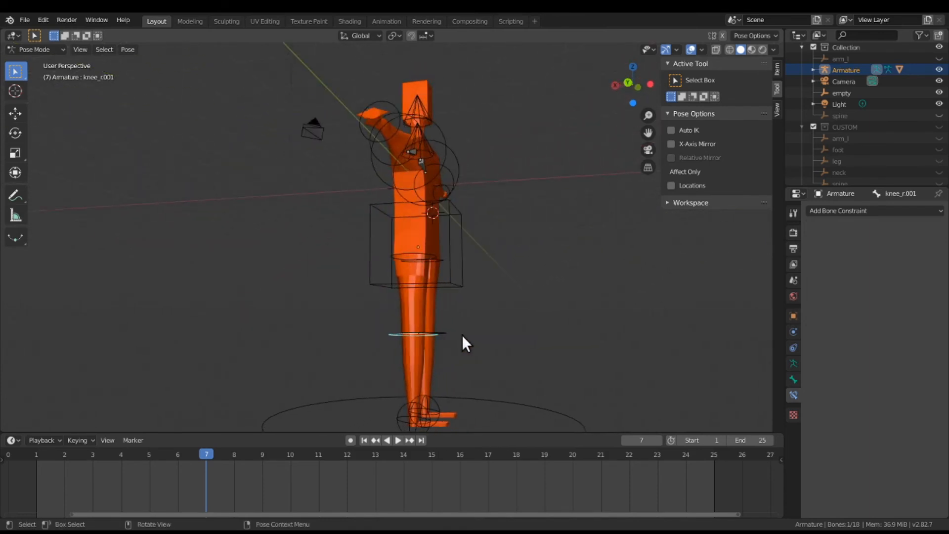
key("r")
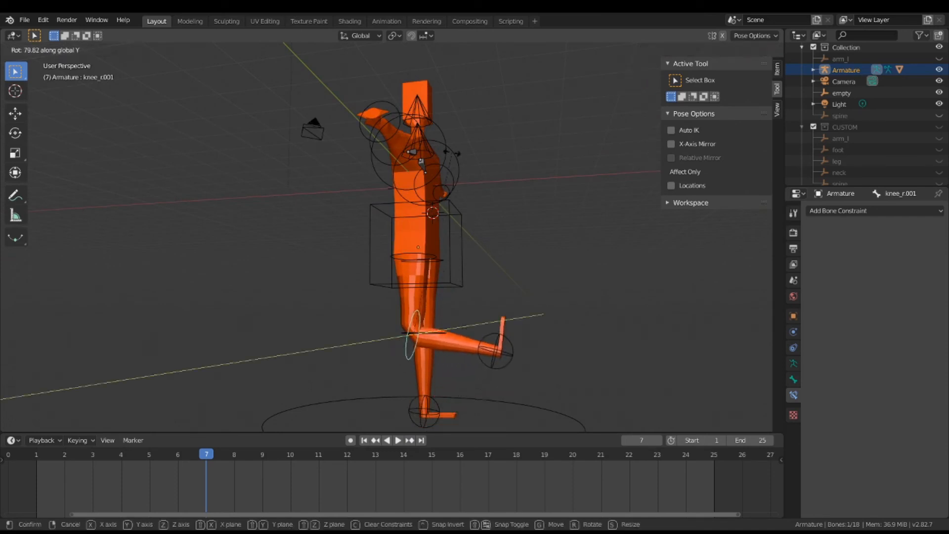
mouse_move(274, 274)
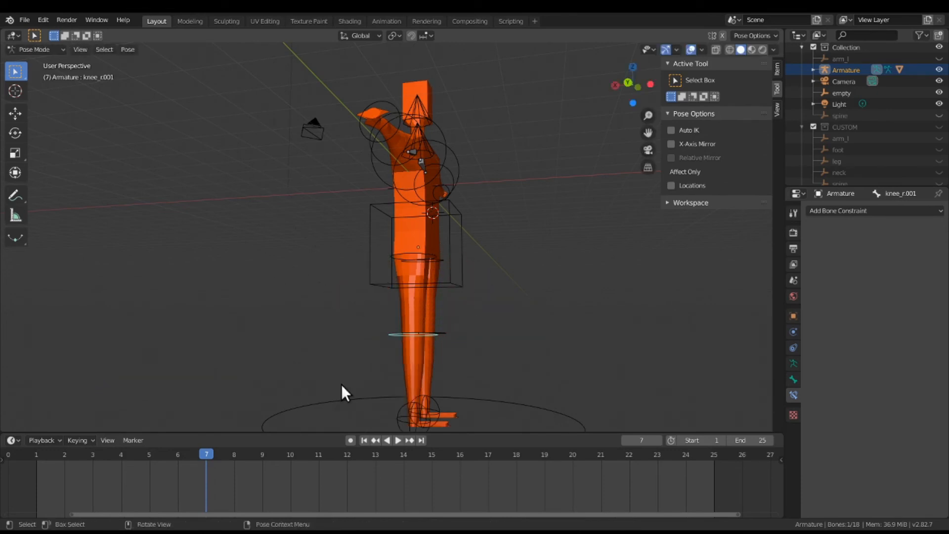
key("r")
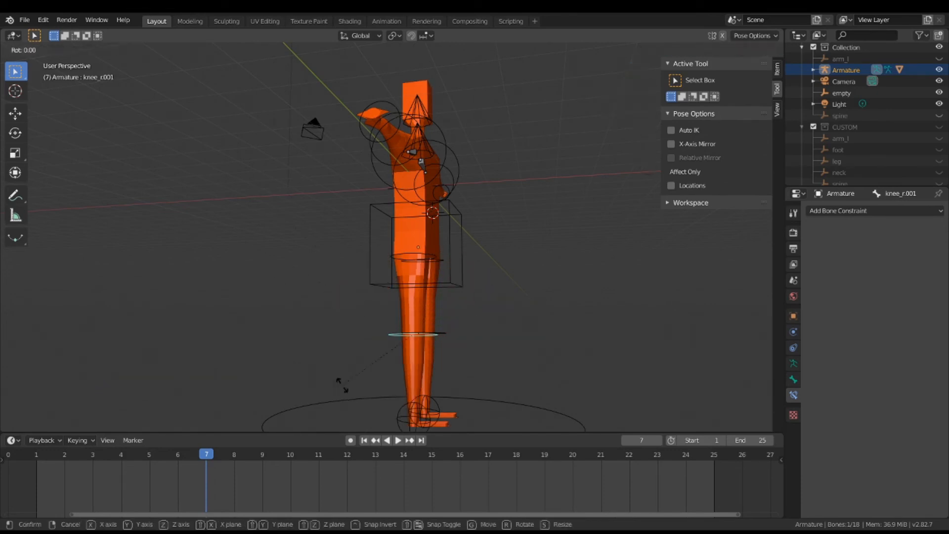
key("y")
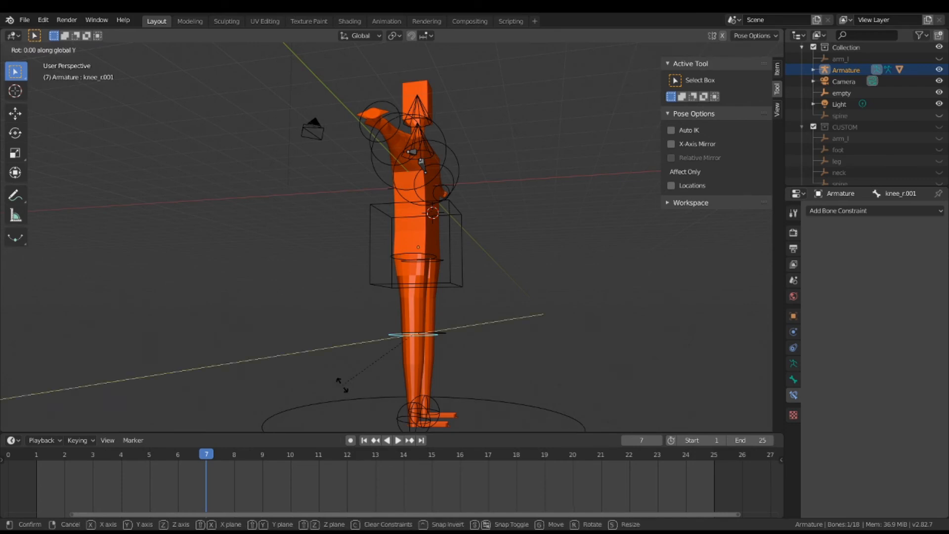
mouse_move(160, 369)
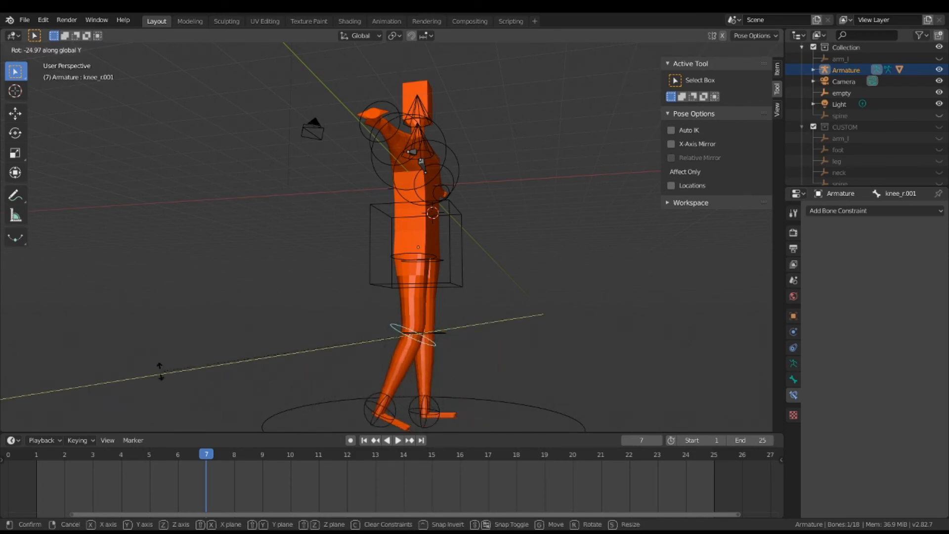
mouse_move(161, 372)
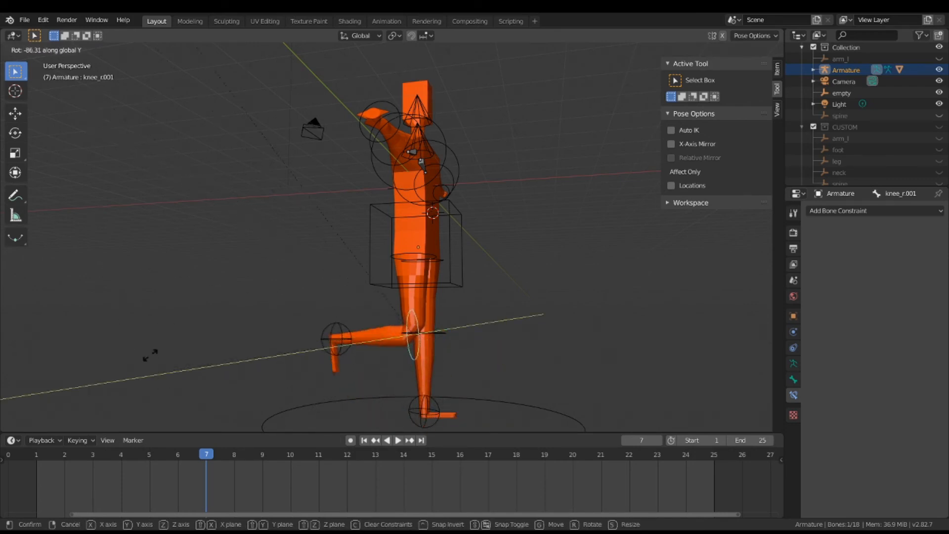
mouse_move(533, 119)
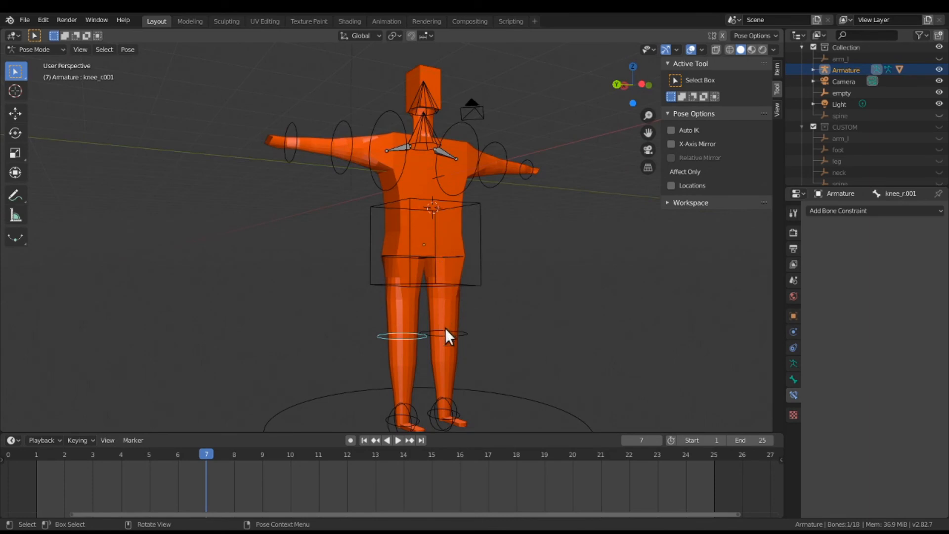
mouse_move(420, 344)
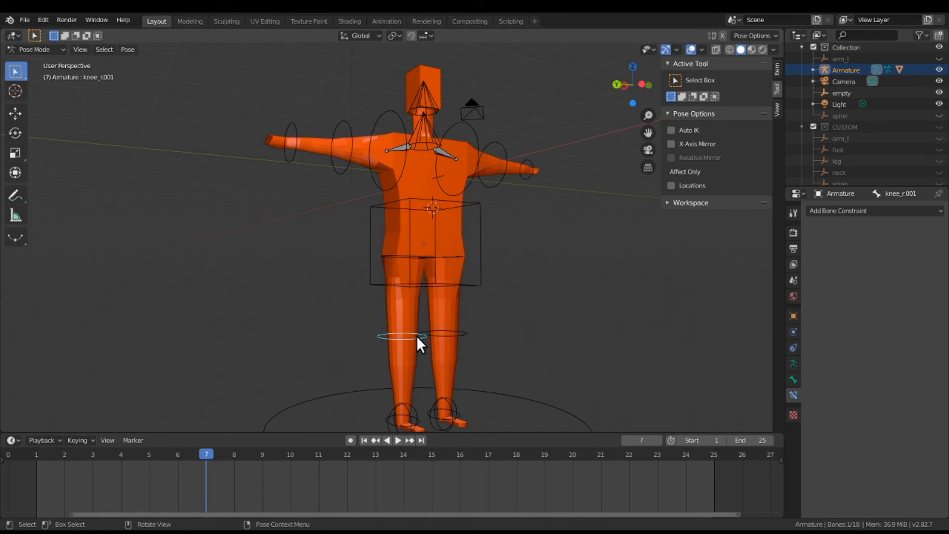
mouse_move(896, 265)
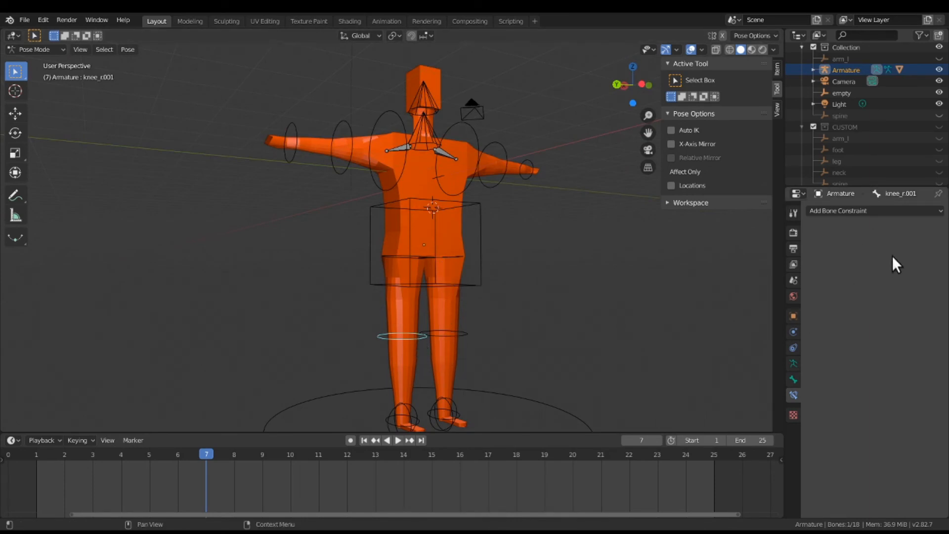
mouse_move(454, 387)
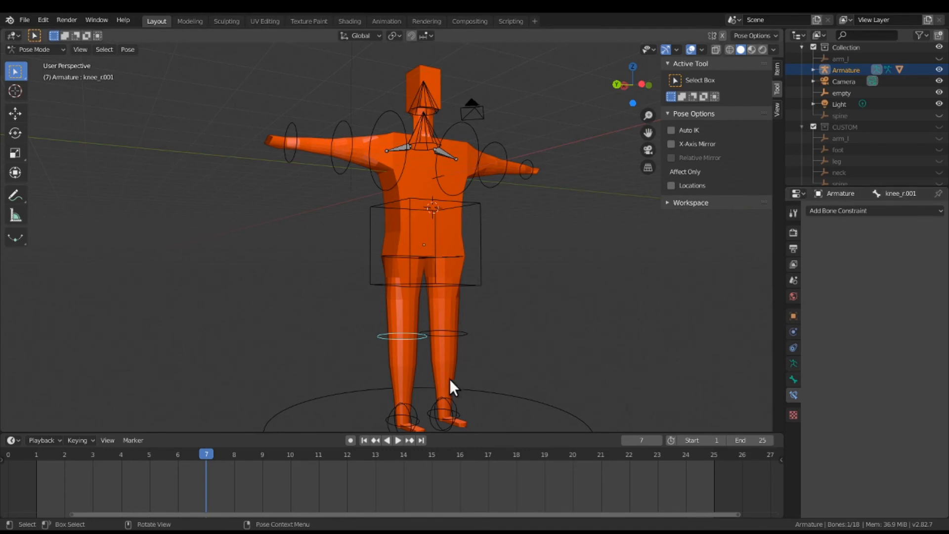
mouse_move(451, 388)
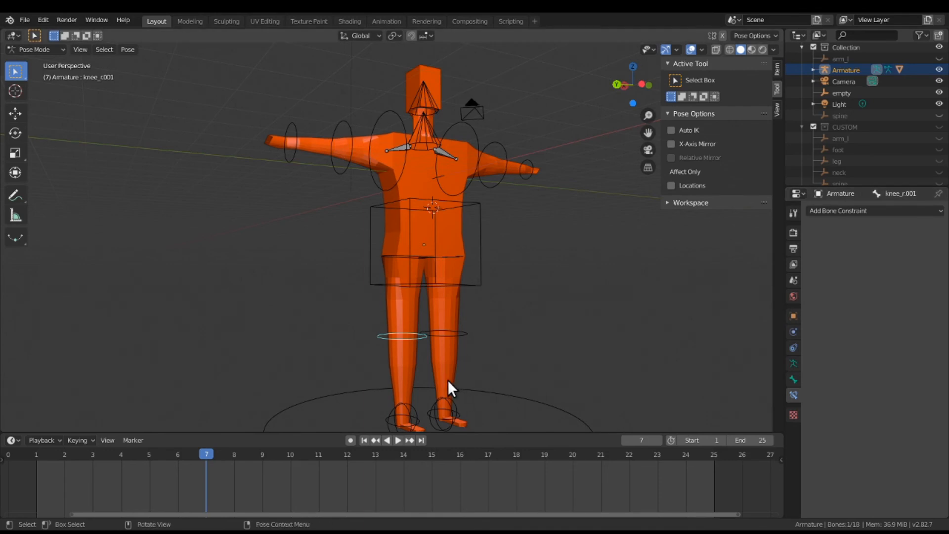
mouse_move(449, 350)
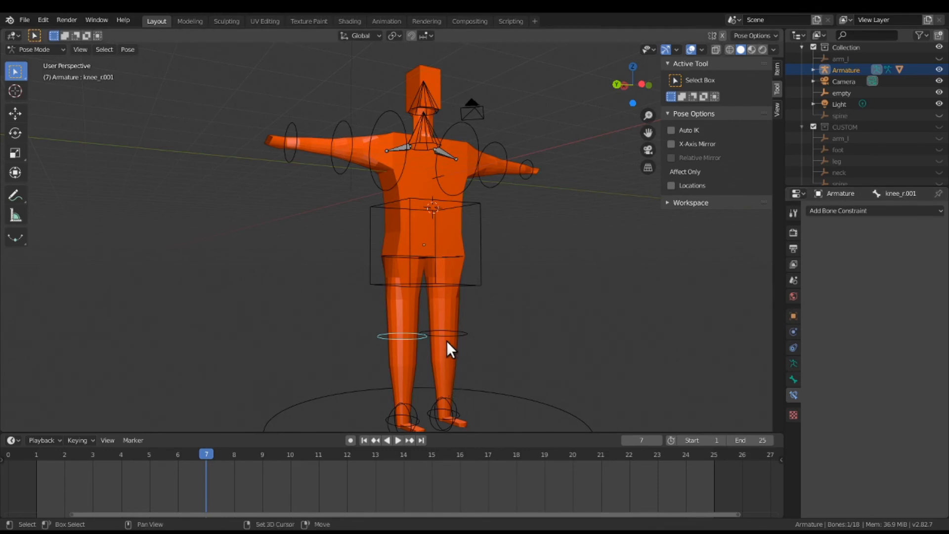
- Copy knee_r's Limit Rotation constraint onto knee_r.001 via Copy Constraints to Selected Bones
left_click(452, 339)
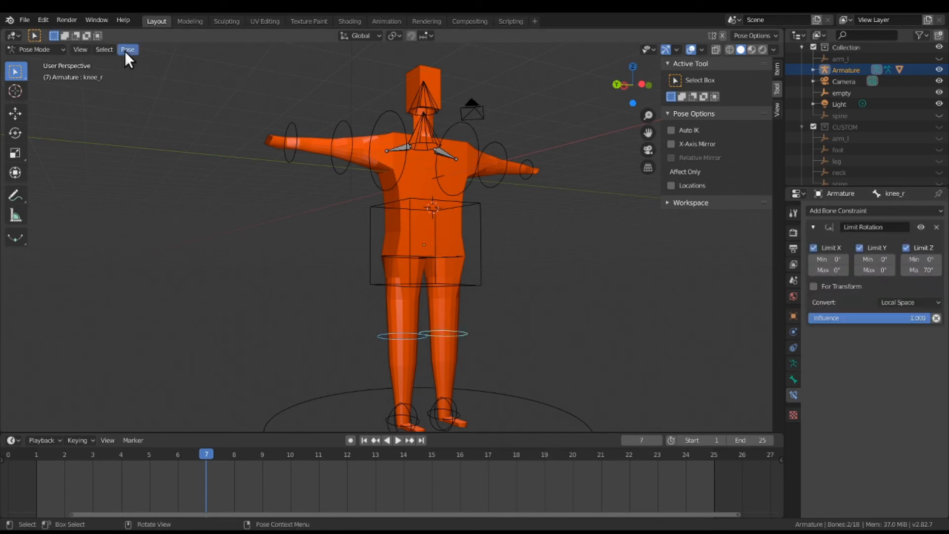
left_click(128, 49)
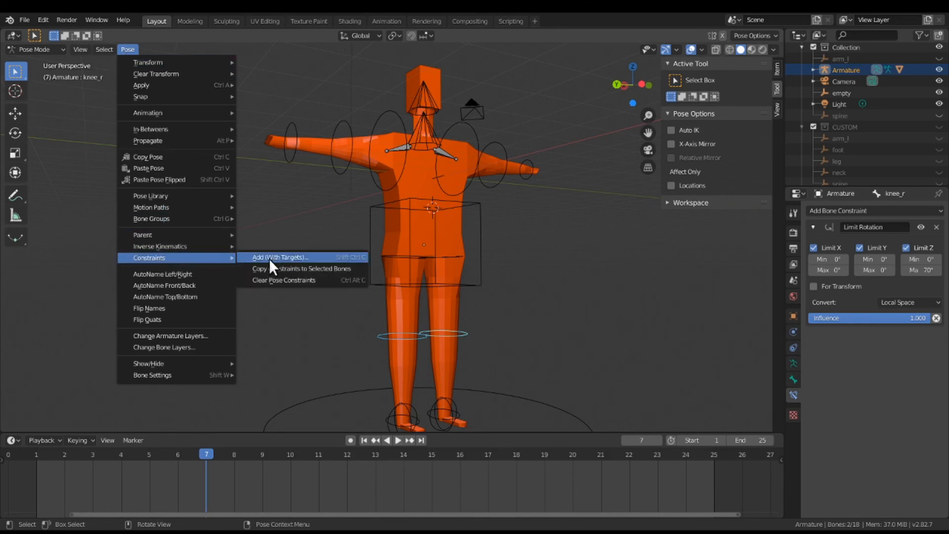
left_click(288, 280)
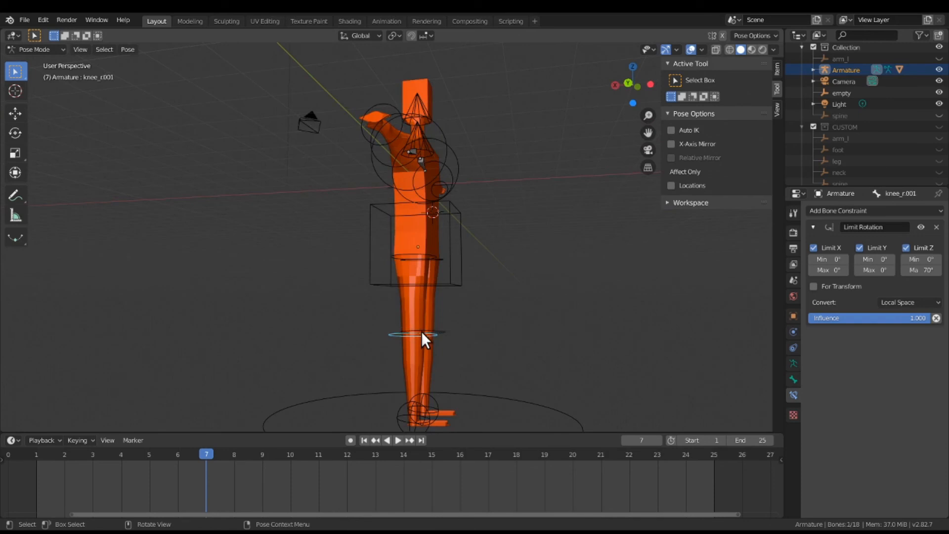
mouse_move(921, 271)
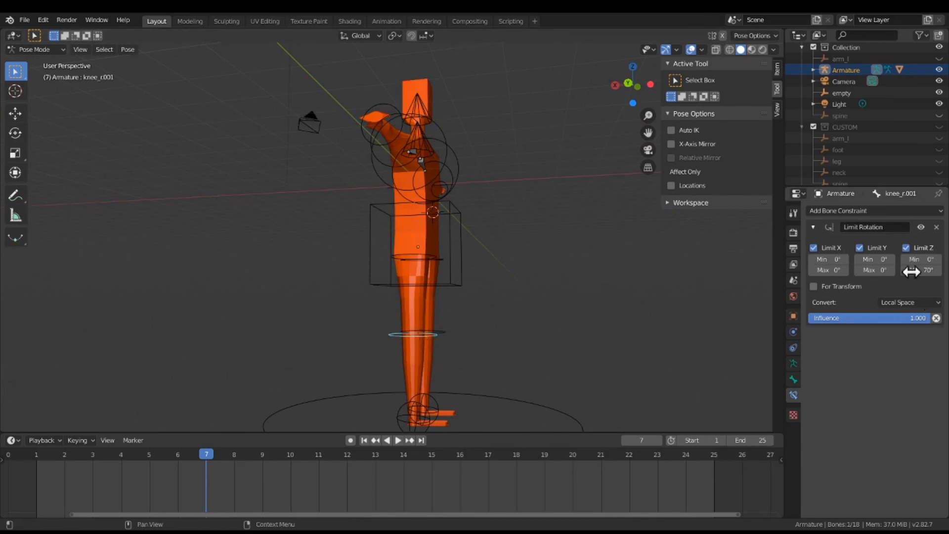
- Rotate knee_r.001 to test the copied Limit Rotation with its 70° Z maximum
key("r")
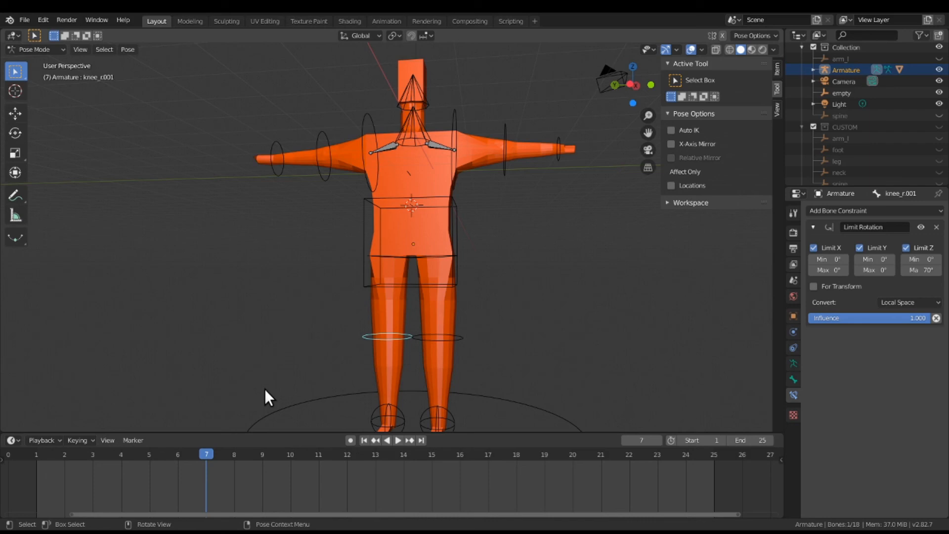
mouse_move(713, 519)
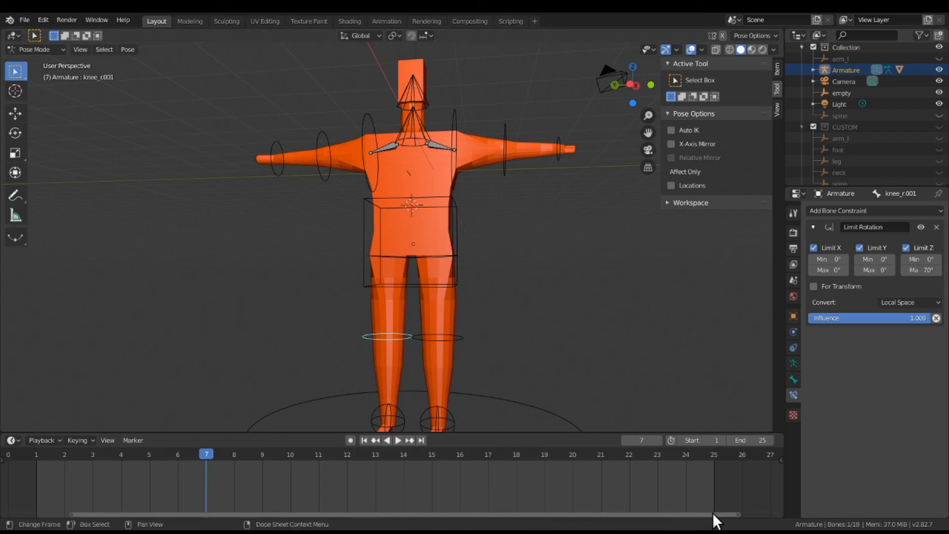